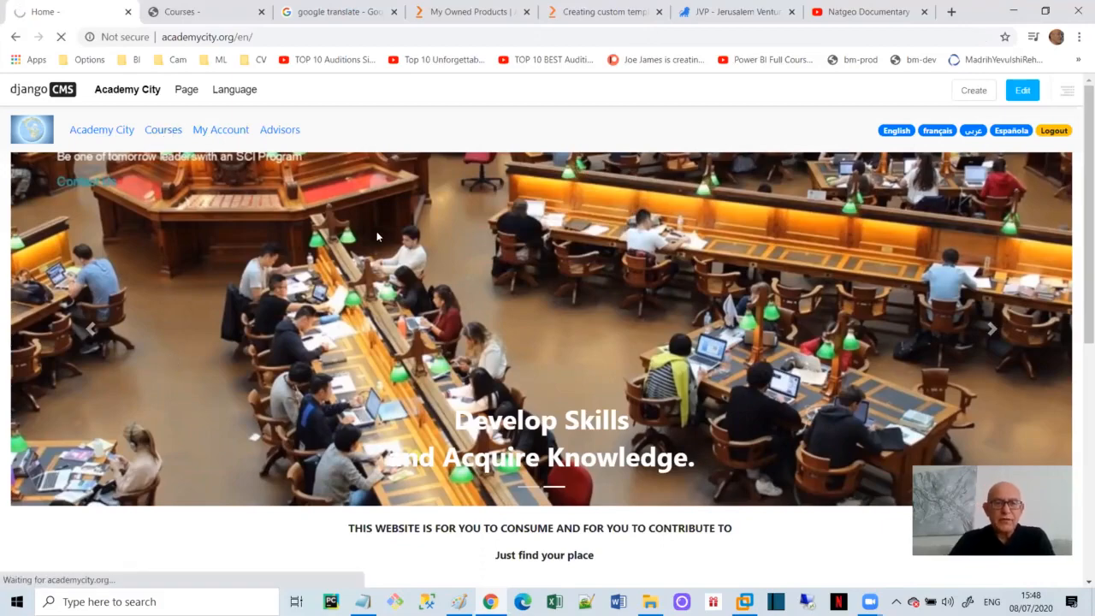
# Step: Open the Courses page from the site navigation bar to see the Data Science course cards
pyautogui.click(163, 129)
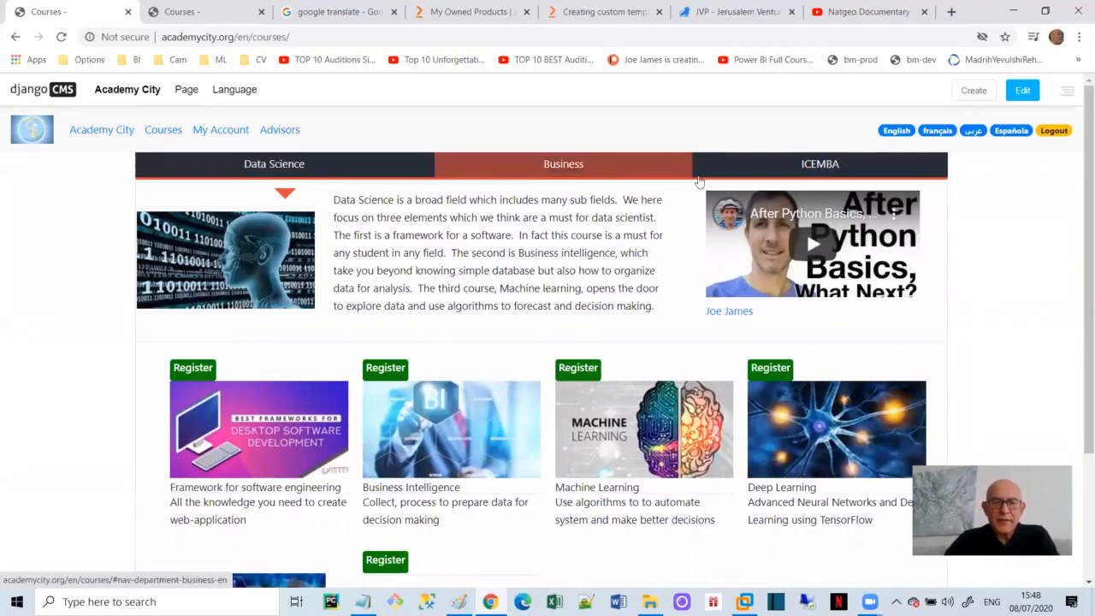
pyautogui.moveTo(316, 343)
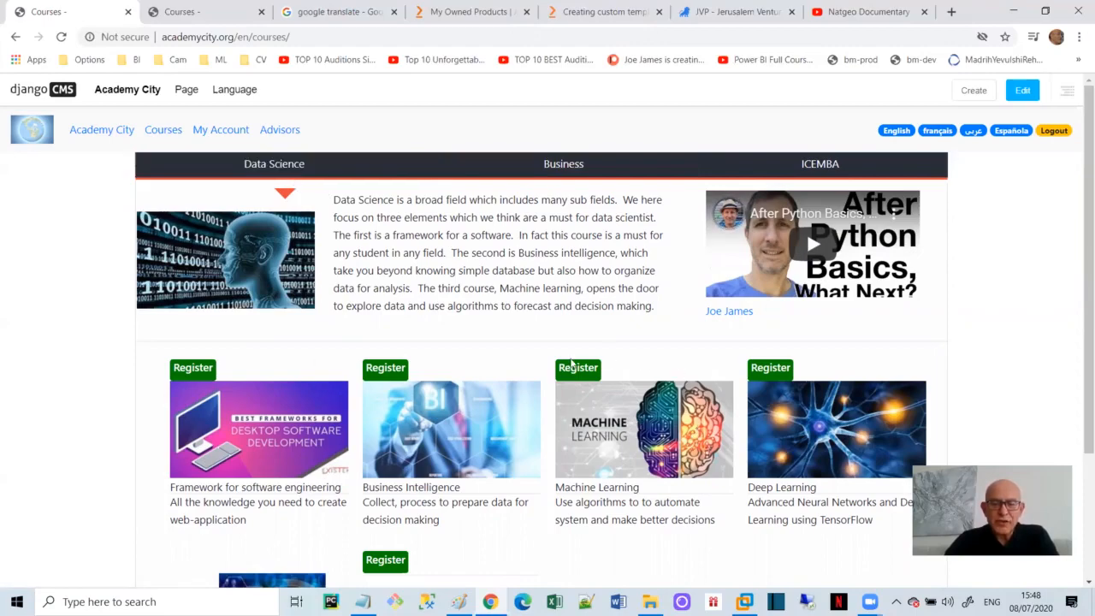
pyautogui.moveTo(704, 492)
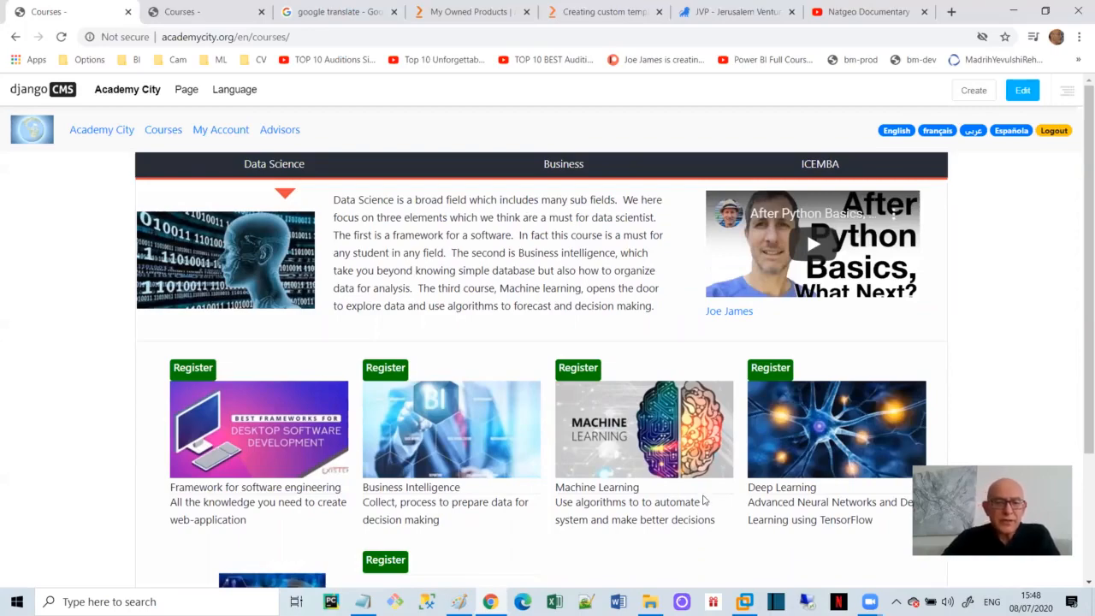
pyautogui.moveTo(348, 519)
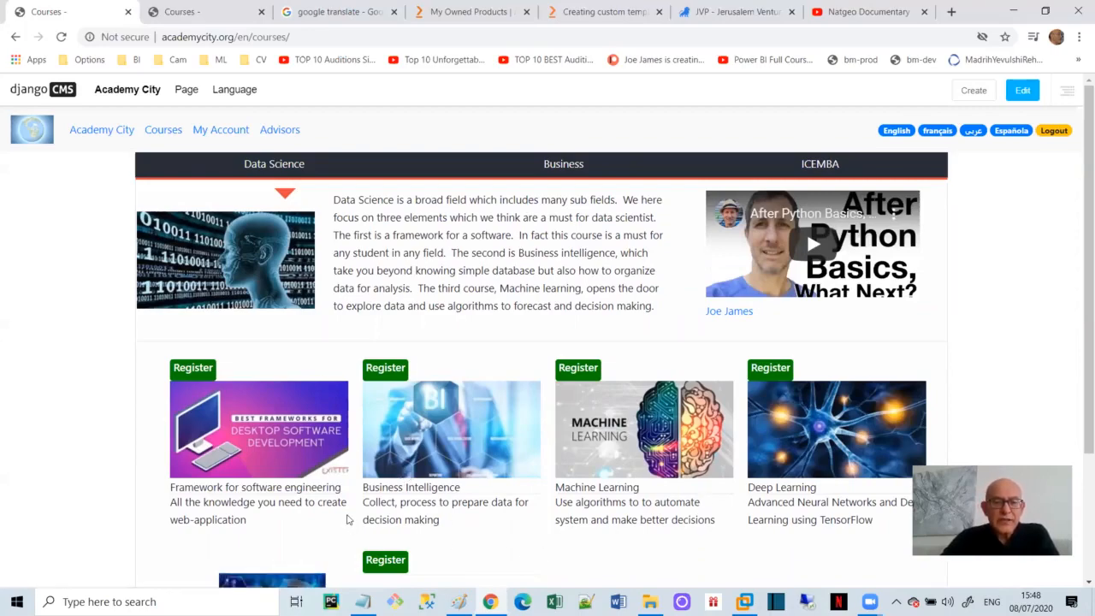
pyautogui.moveTo(118, 388)
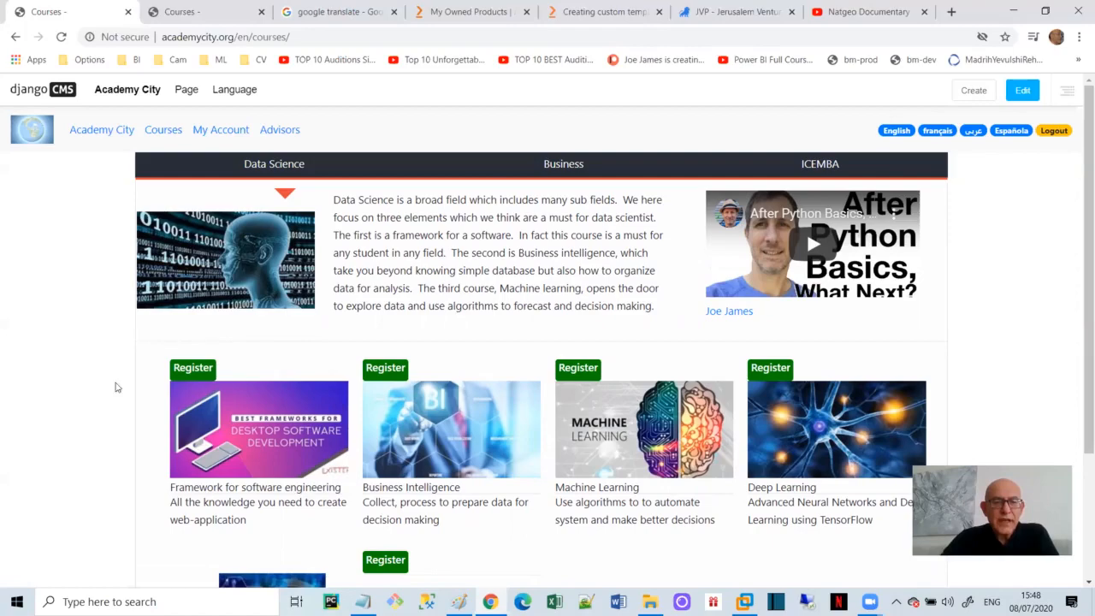
pyautogui.moveTo(130, 513)
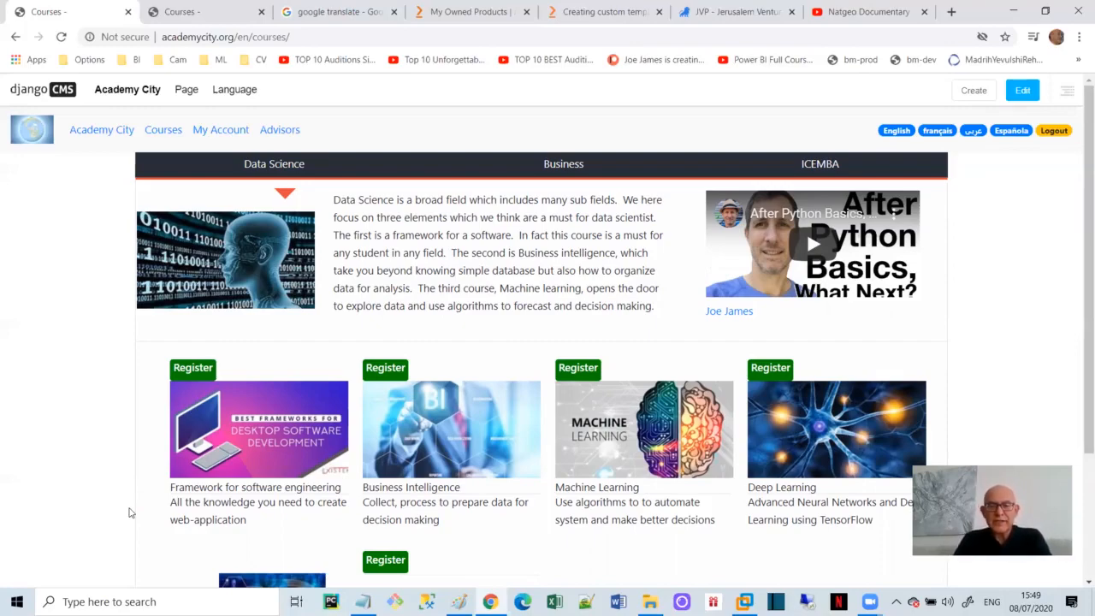
pyautogui.moveTo(632, 431)
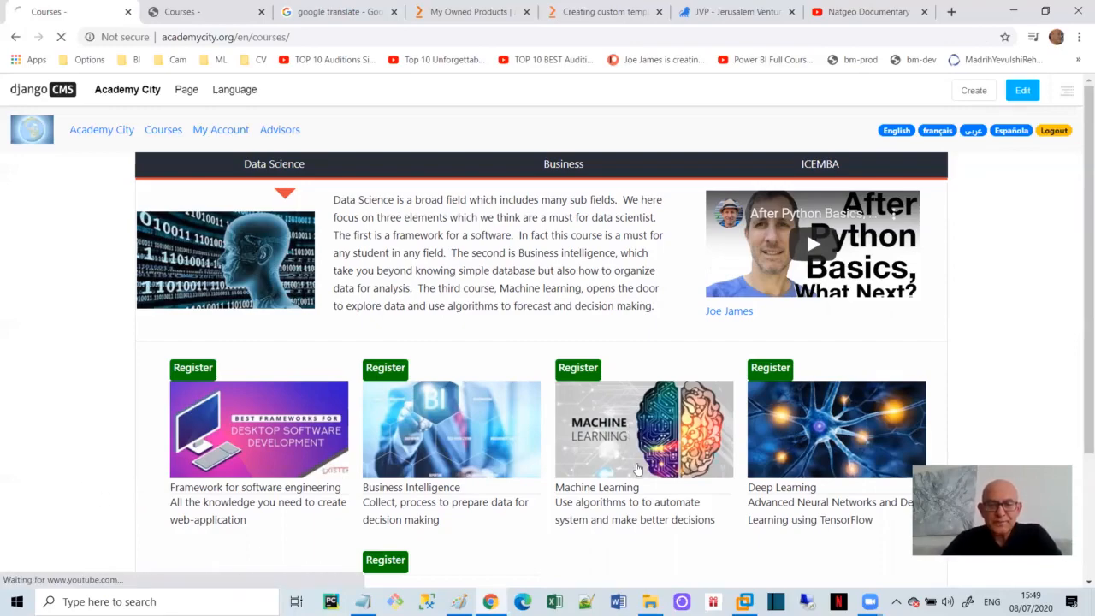
# Step: Open the Machine Learning course card, then its Introduction to ML subsection from the syllabus menu
pyautogui.click(644, 430)
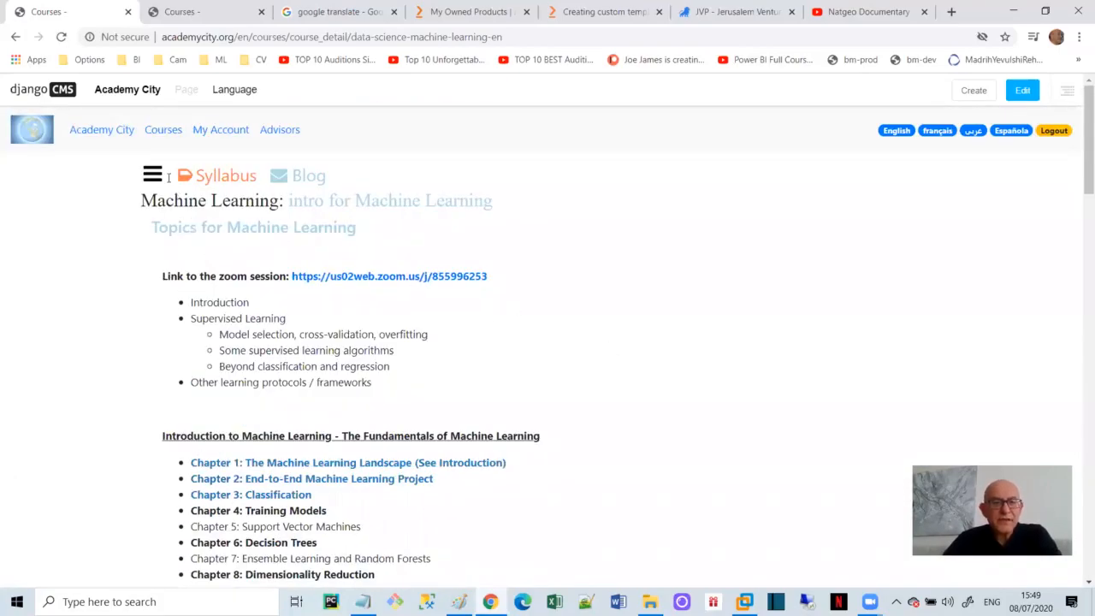
pyautogui.click(152, 175)
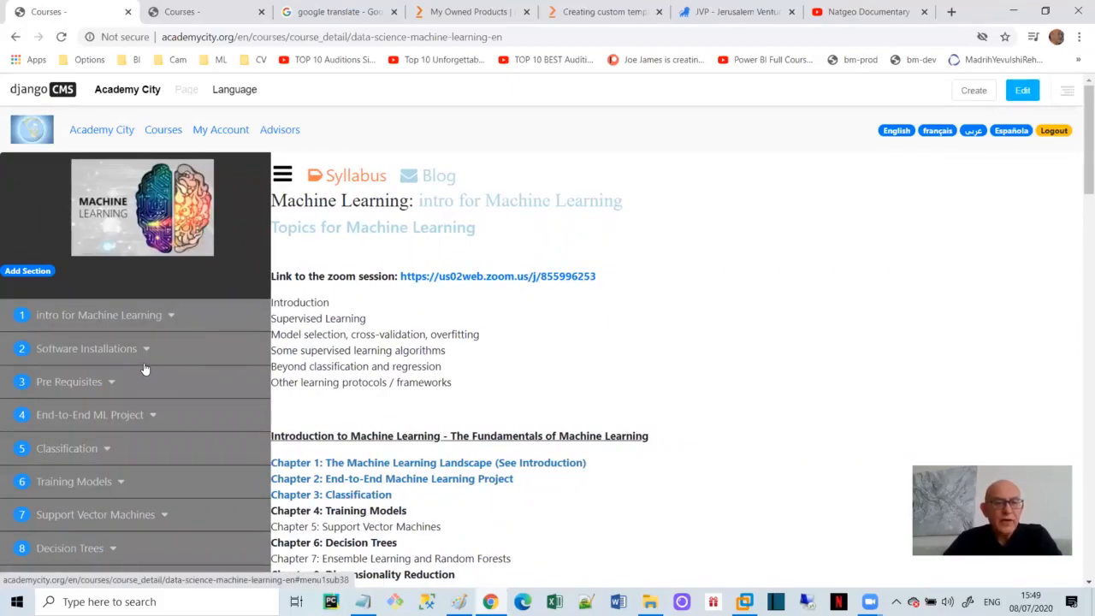
pyautogui.moveTo(91, 323)
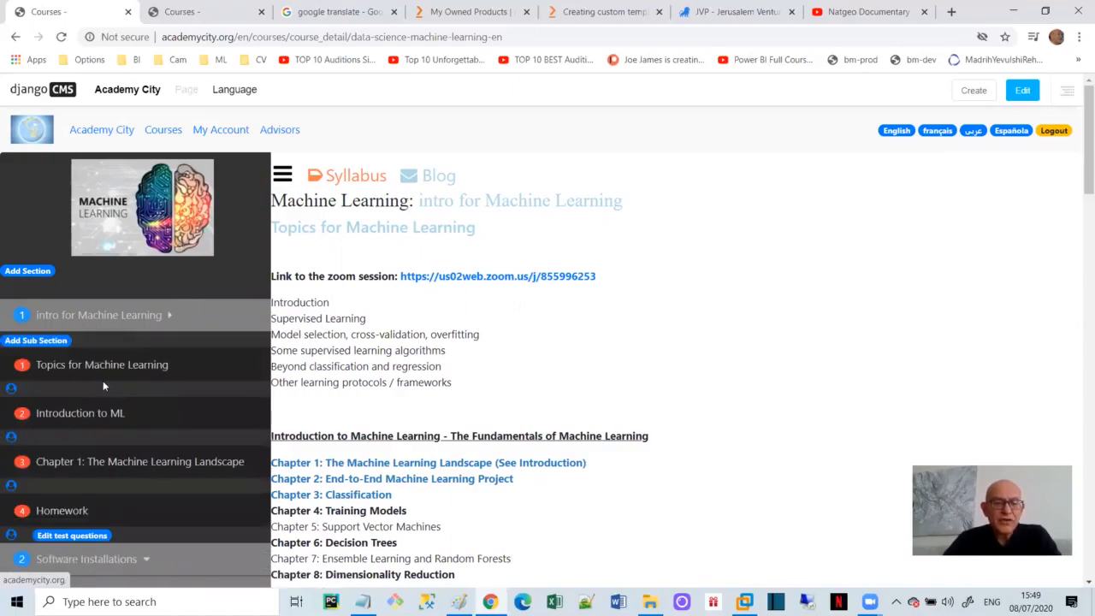
pyautogui.moveTo(668, 333)
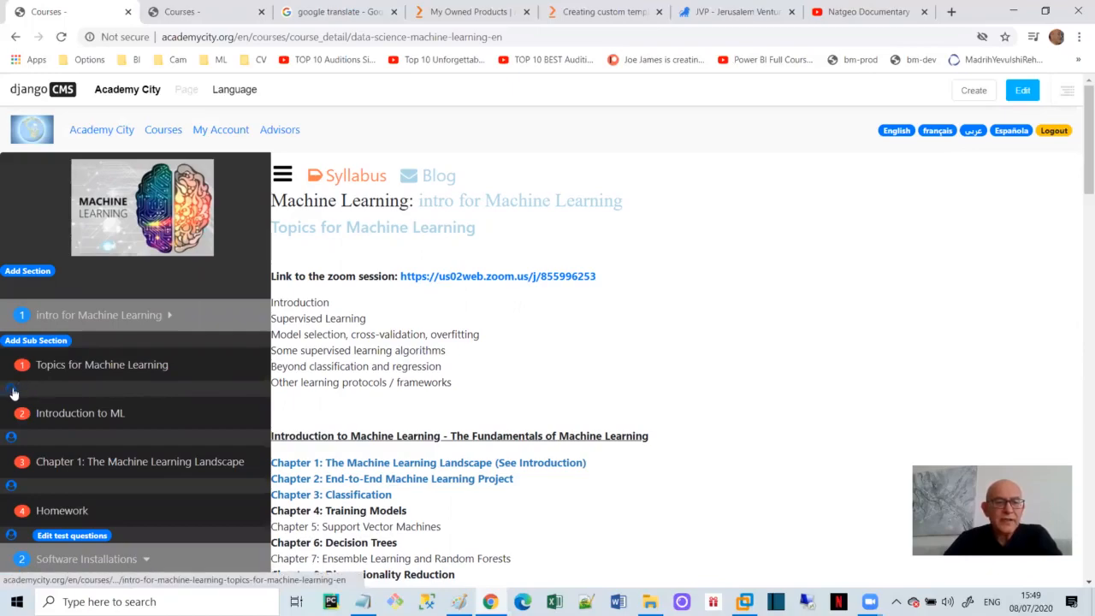
pyautogui.moveTo(13, 438)
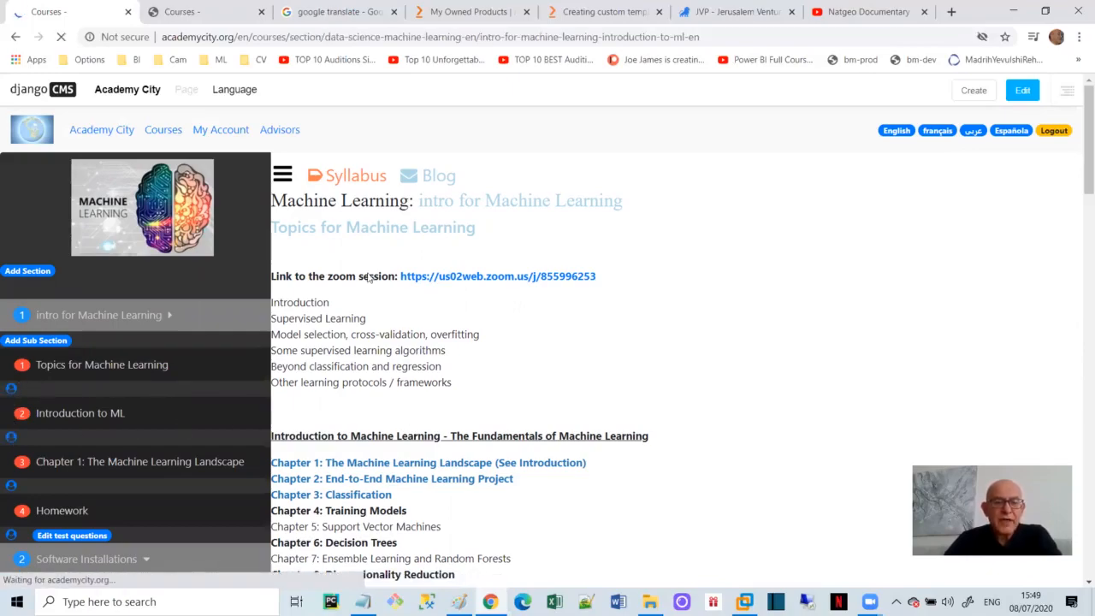
pyautogui.click(80, 412)
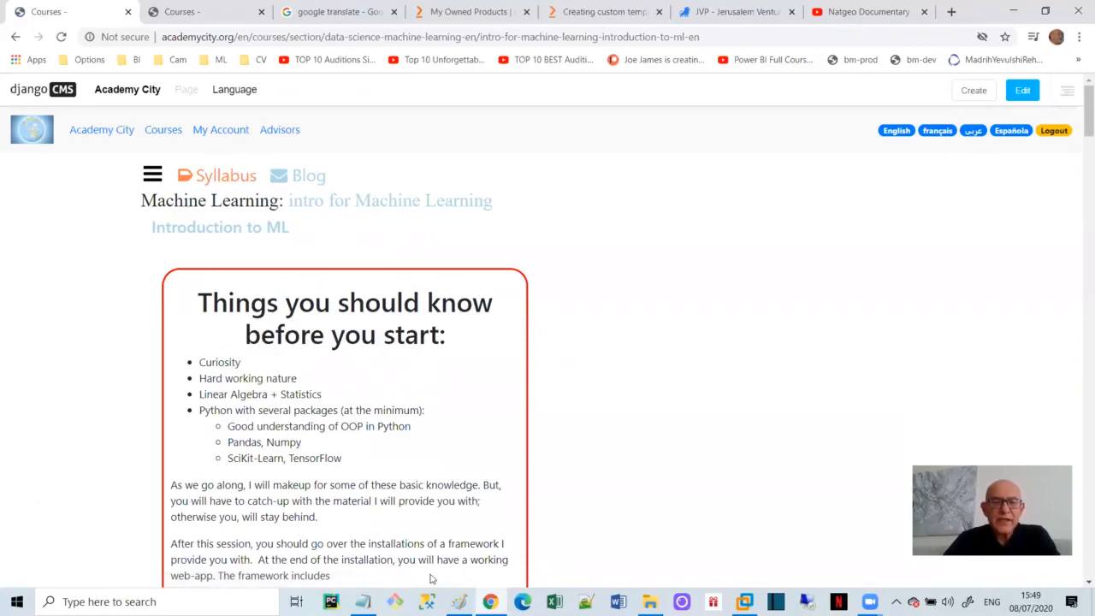
pyautogui.scroll(-3)
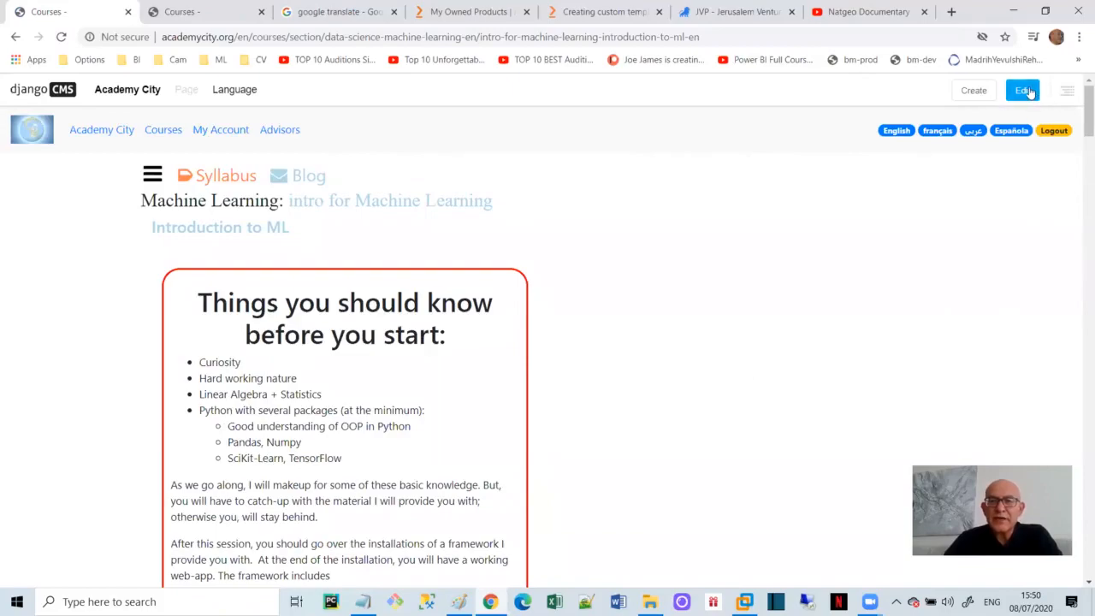
pyautogui.click(1024, 90)
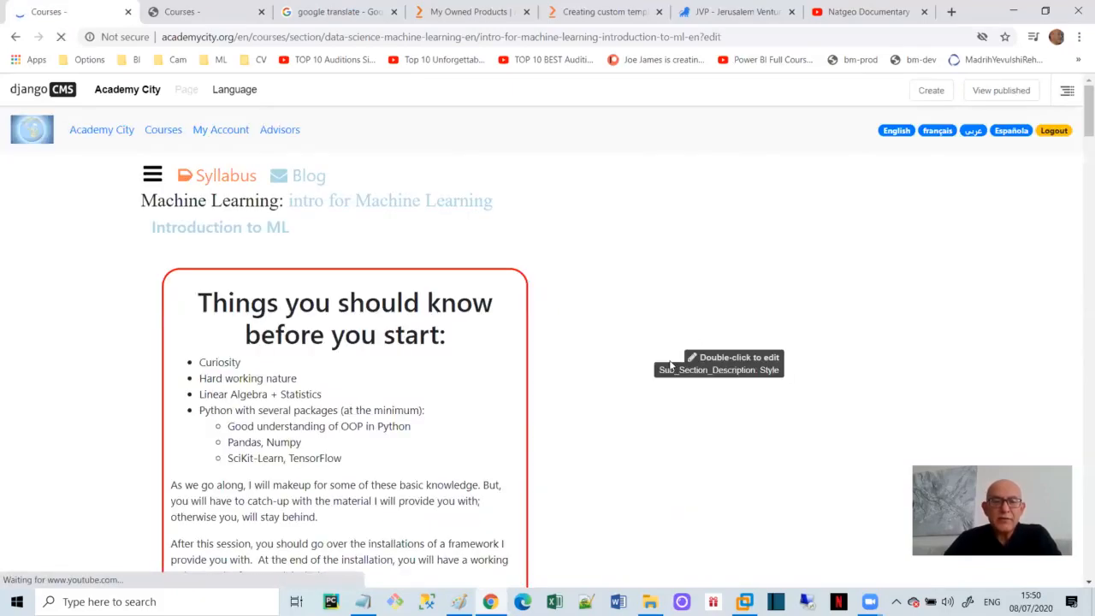
pyautogui.moveTo(398, 442)
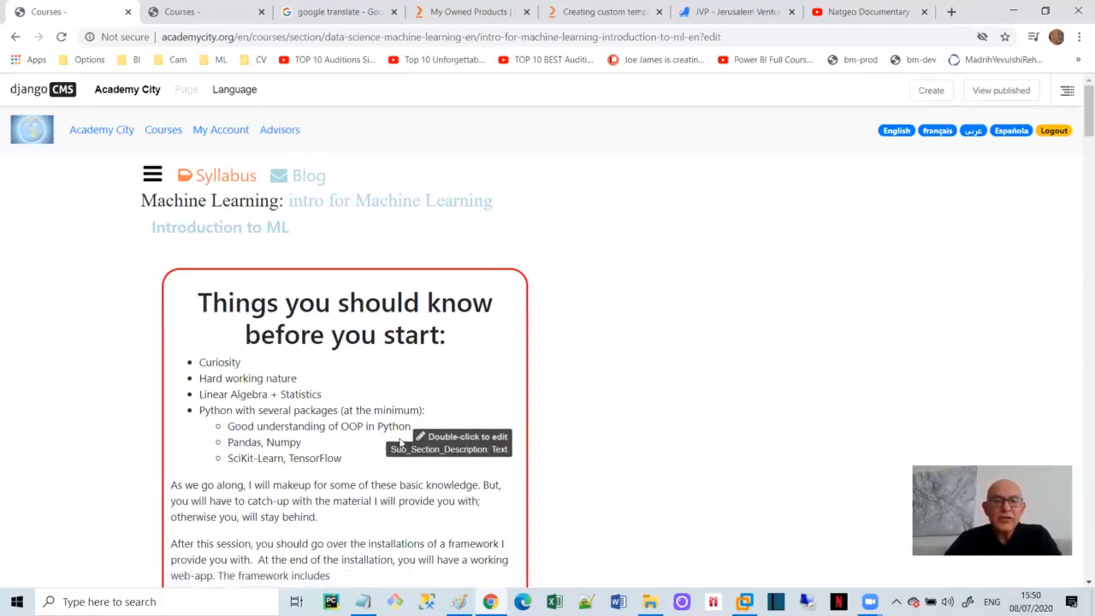
pyautogui.scroll(-3)
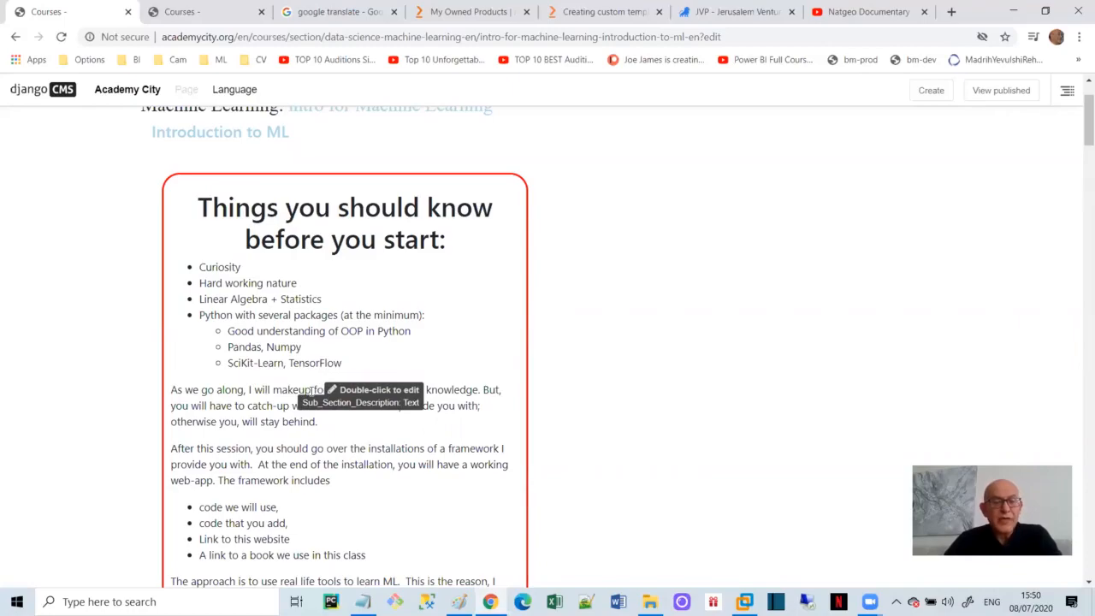
pyautogui.doubleClick(342, 390)
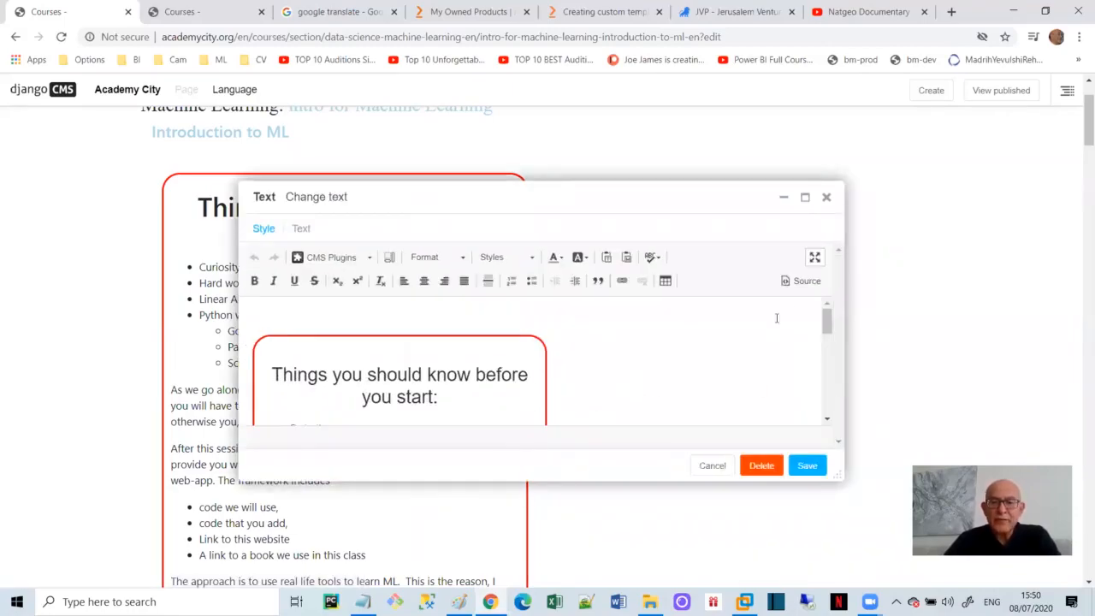
pyautogui.scroll(-3)
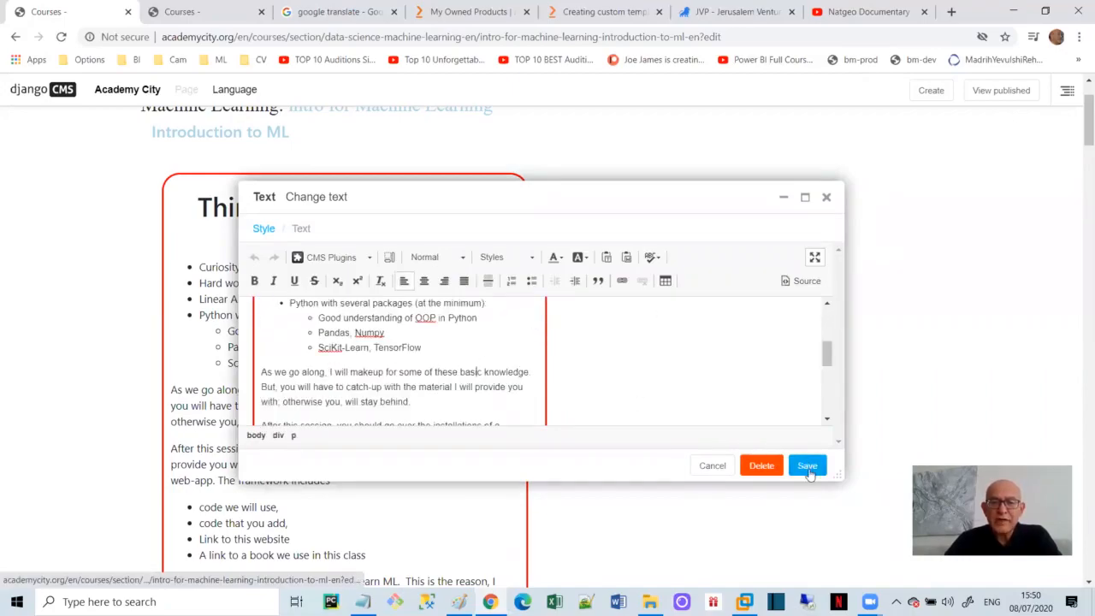
pyautogui.click(806, 465)
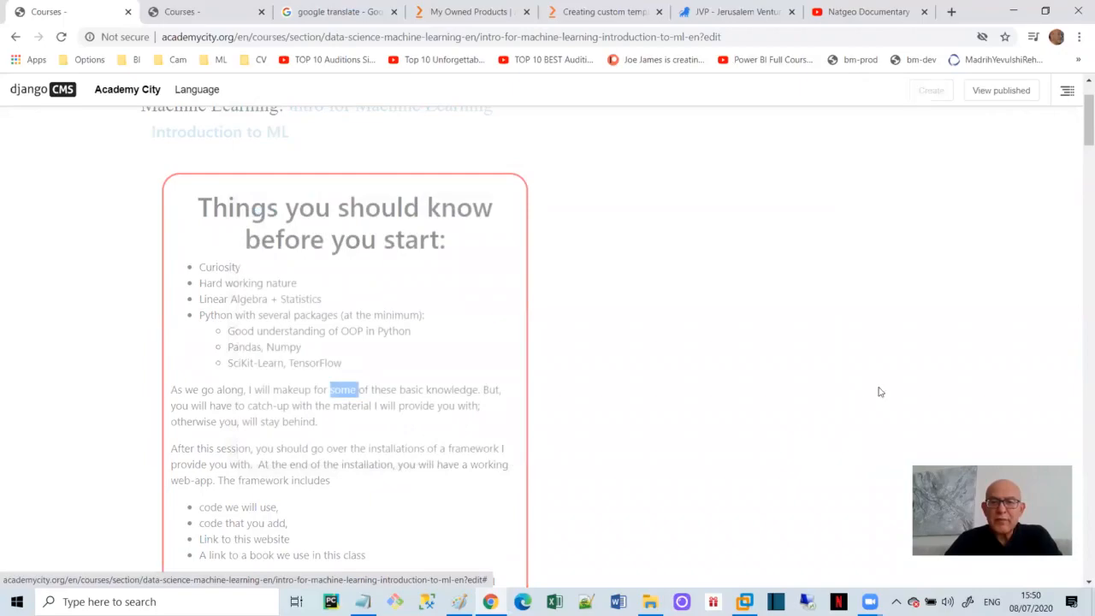
pyautogui.click(1001, 89)
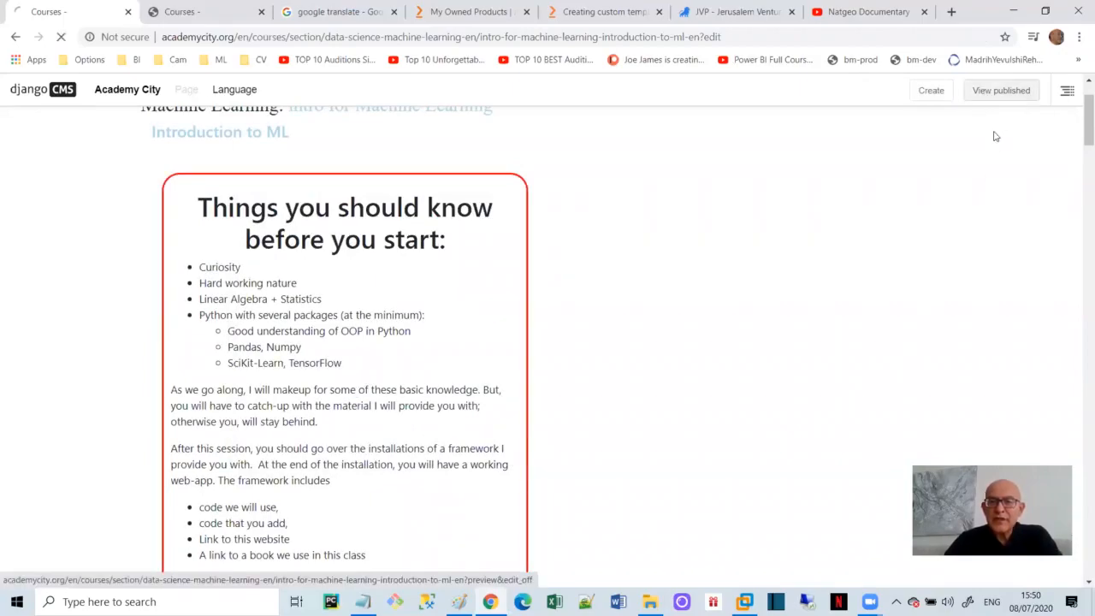
pyautogui.click(1000, 90)
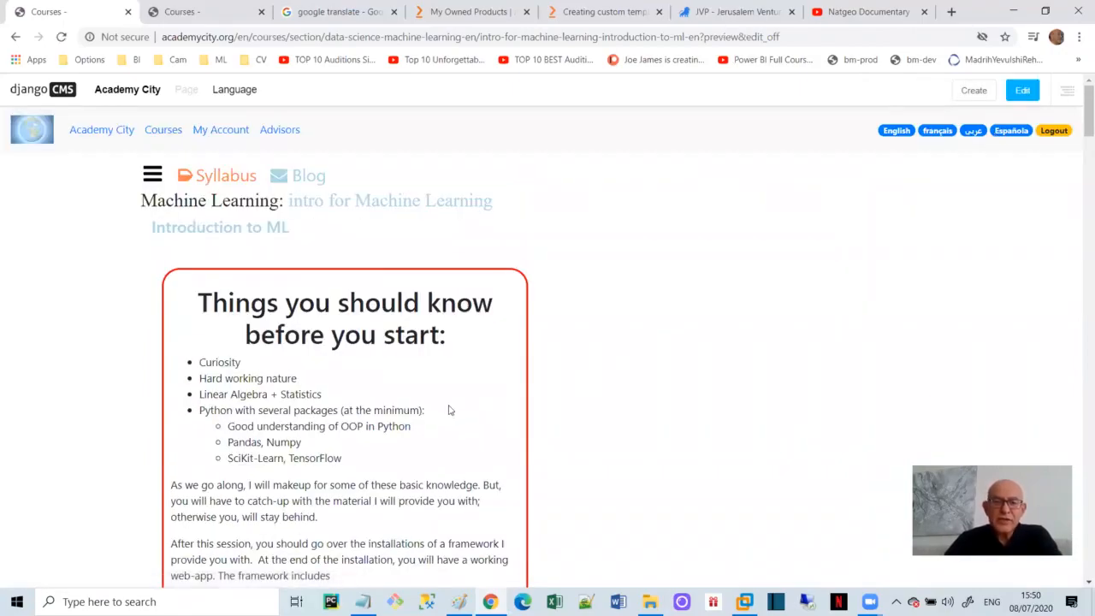
pyautogui.moveTo(1023, 90)
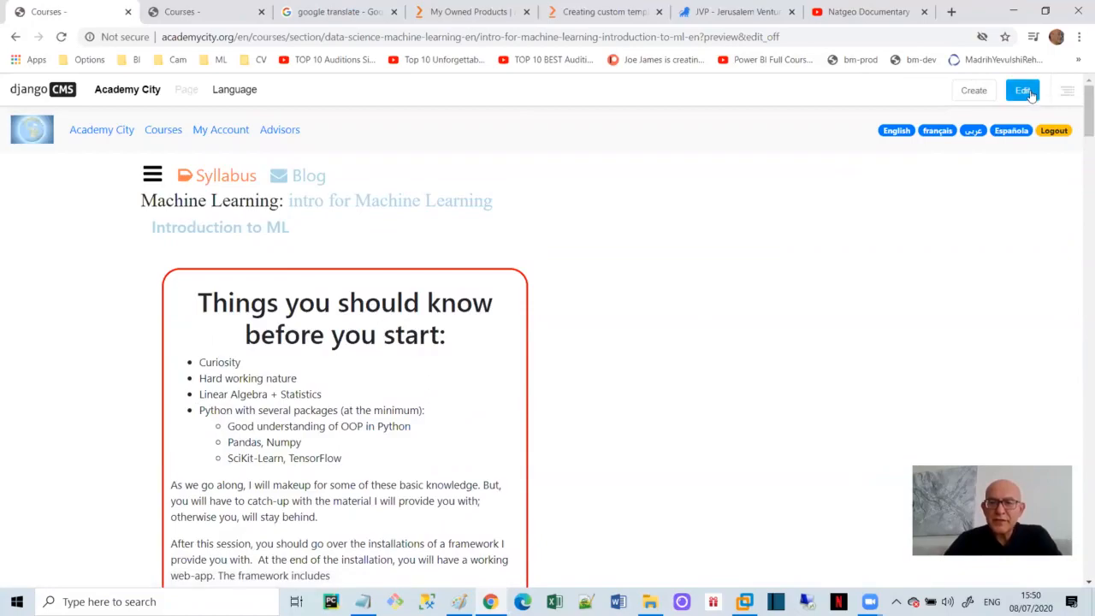
# Step: Re-enter edit mode, open and cancel a text block's editor, then view the published page
pyautogui.click(1023, 90)
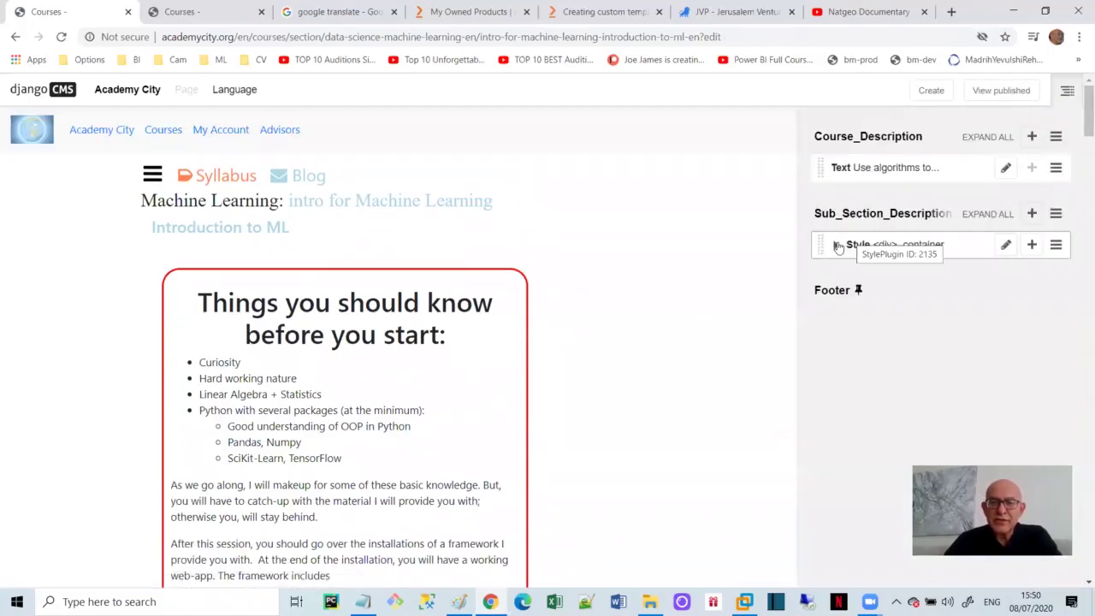
pyautogui.click(836, 243)
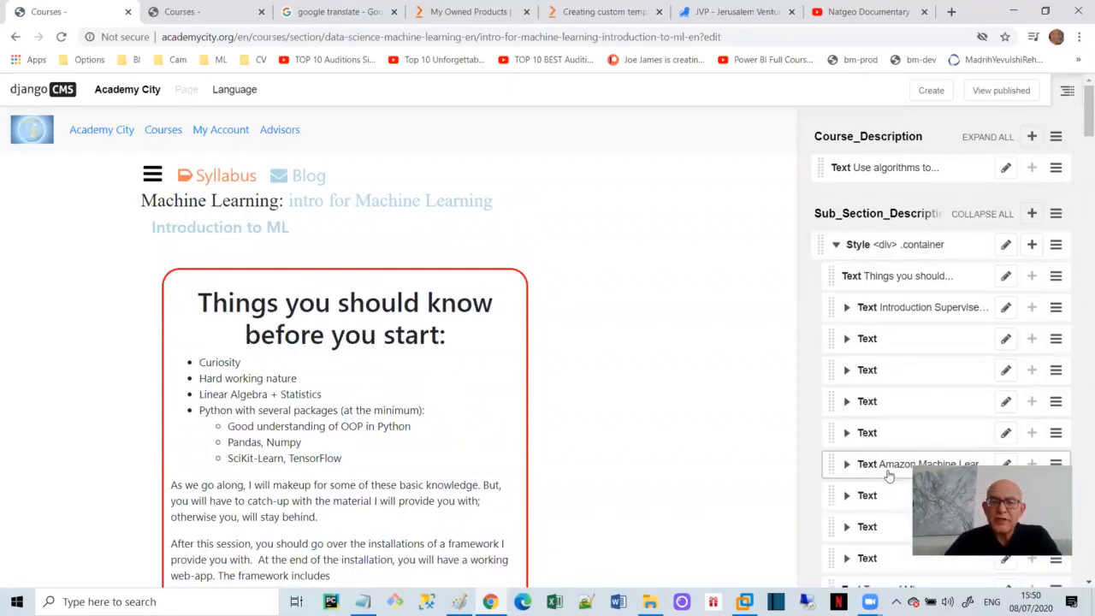
pyautogui.scroll(-3)
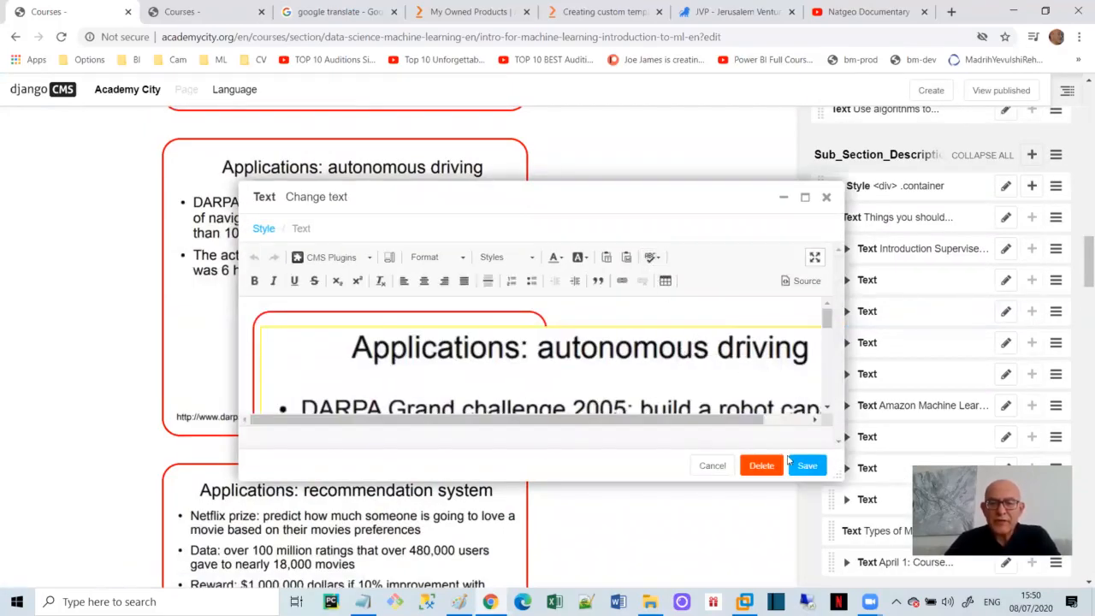
pyautogui.click(804, 465)
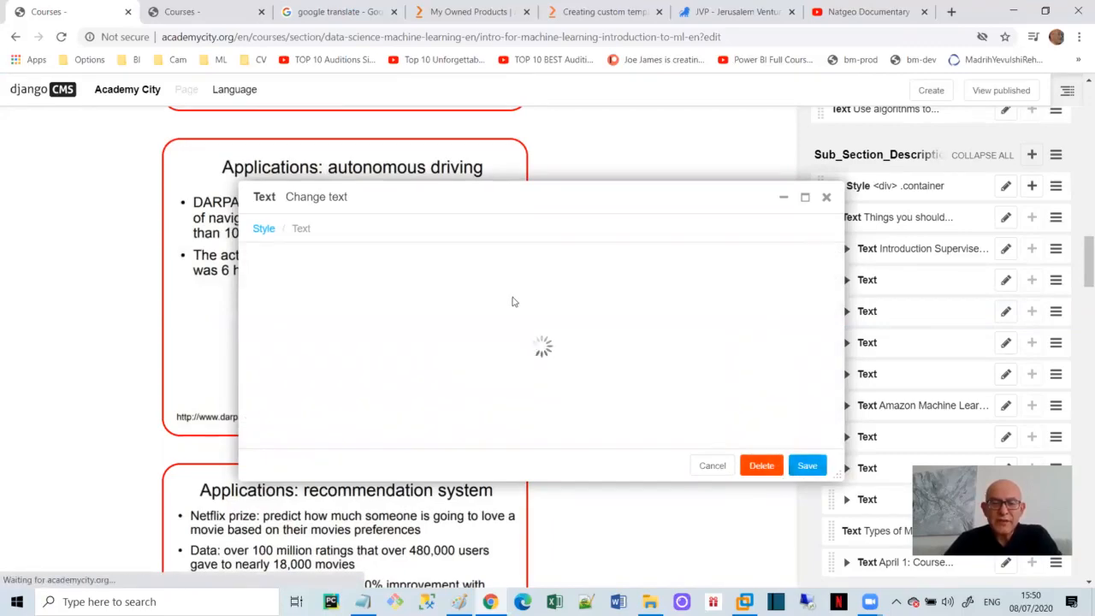
pyautogui.click(712, 465)
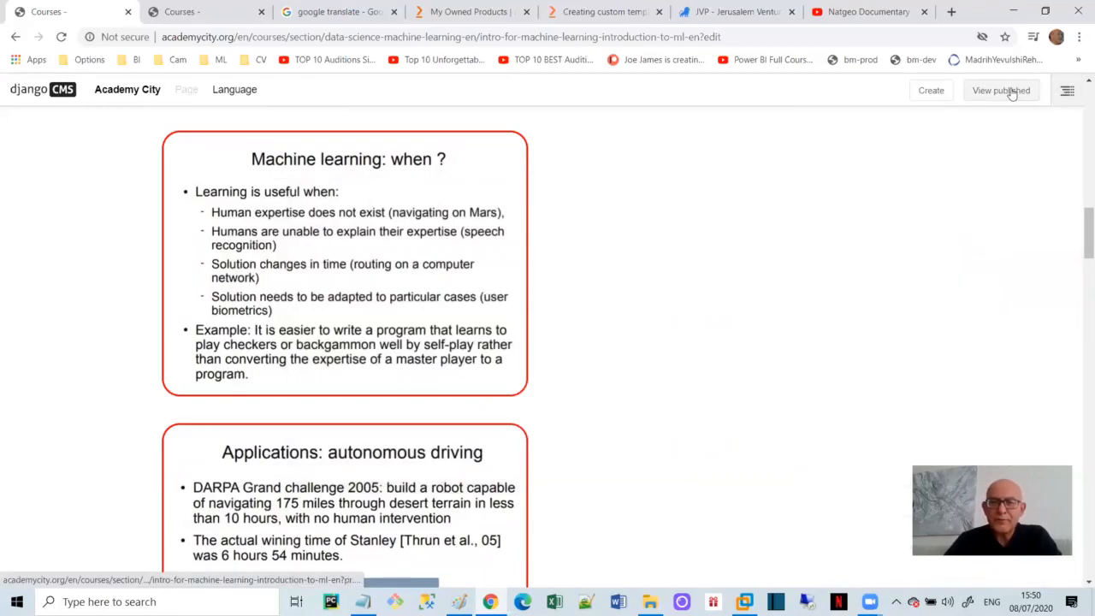
pyautogui.click(1000, 90)
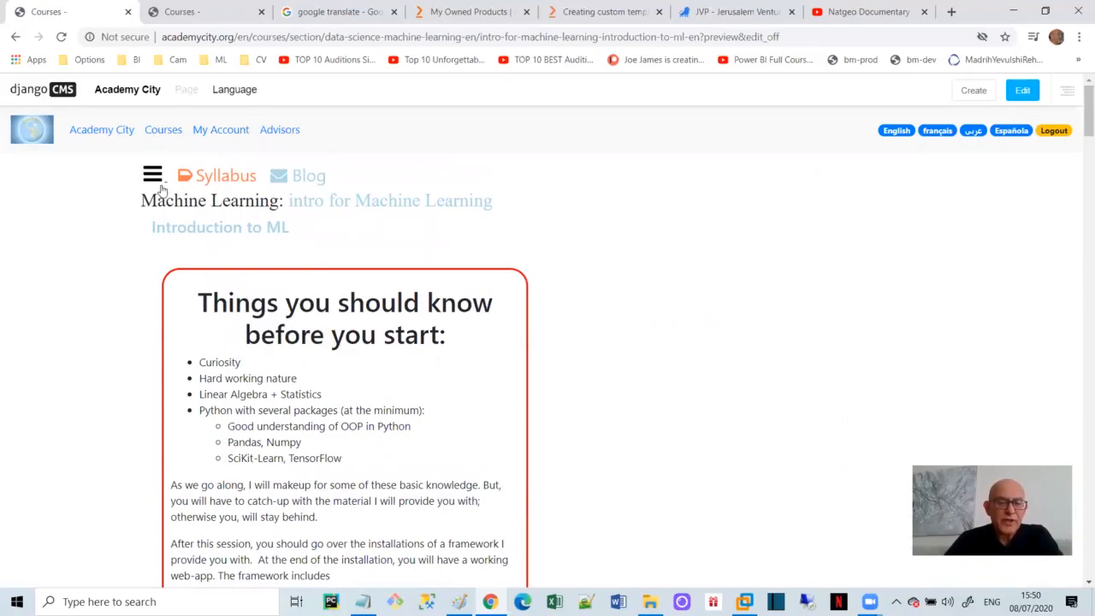
# Step: Open the course sections sidebar, then switch to the Django project's views.py in PyCharm
pyautogui.click(152, 175)
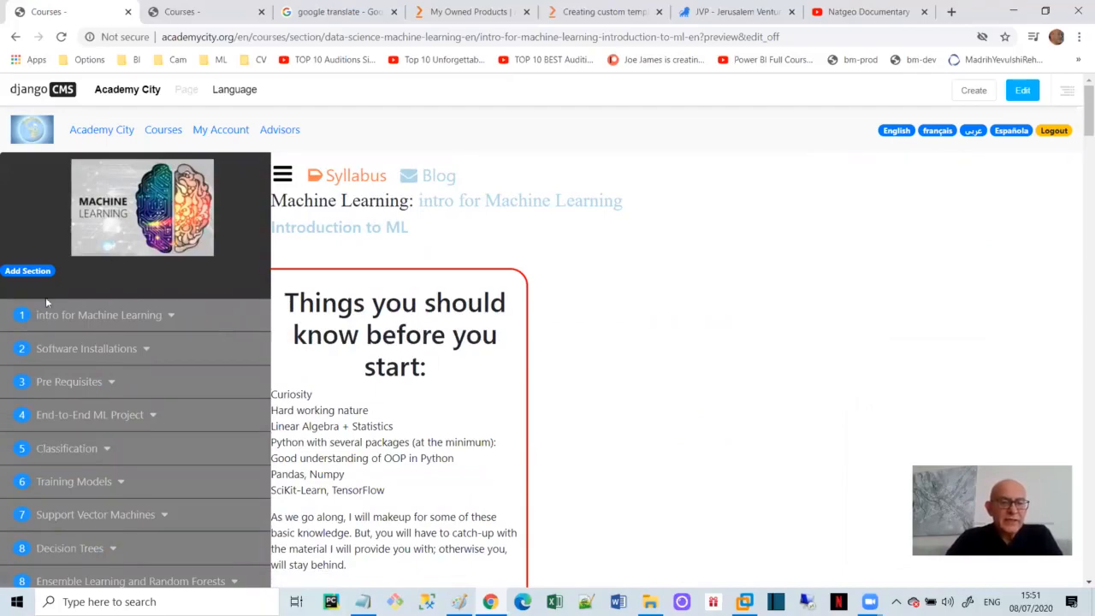
pyautogui.moveTo(75, 300)
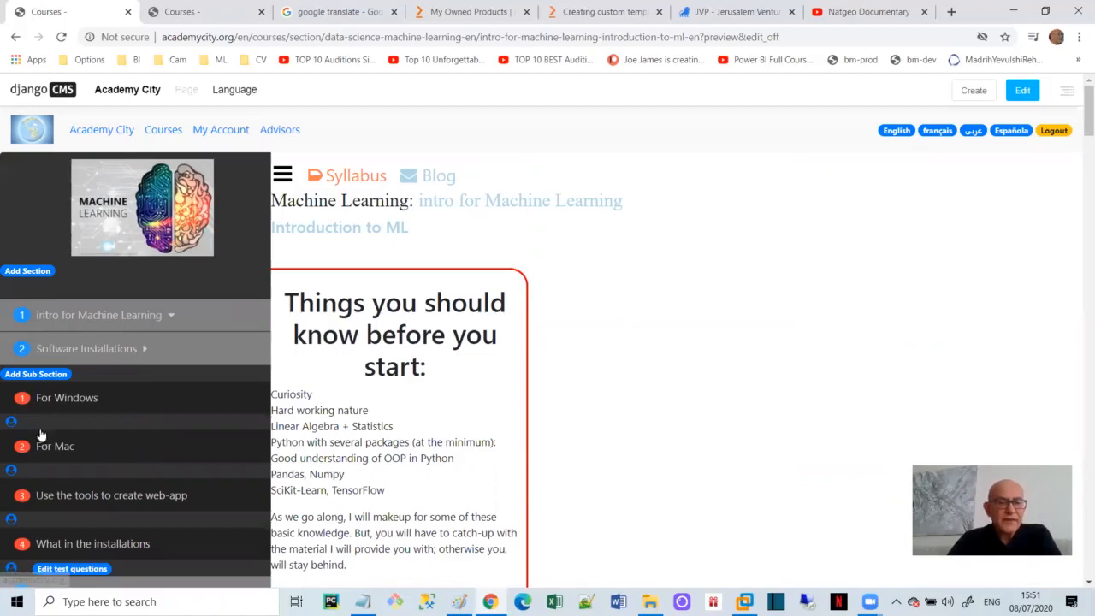
pyautogui.moveTo(92, 416)
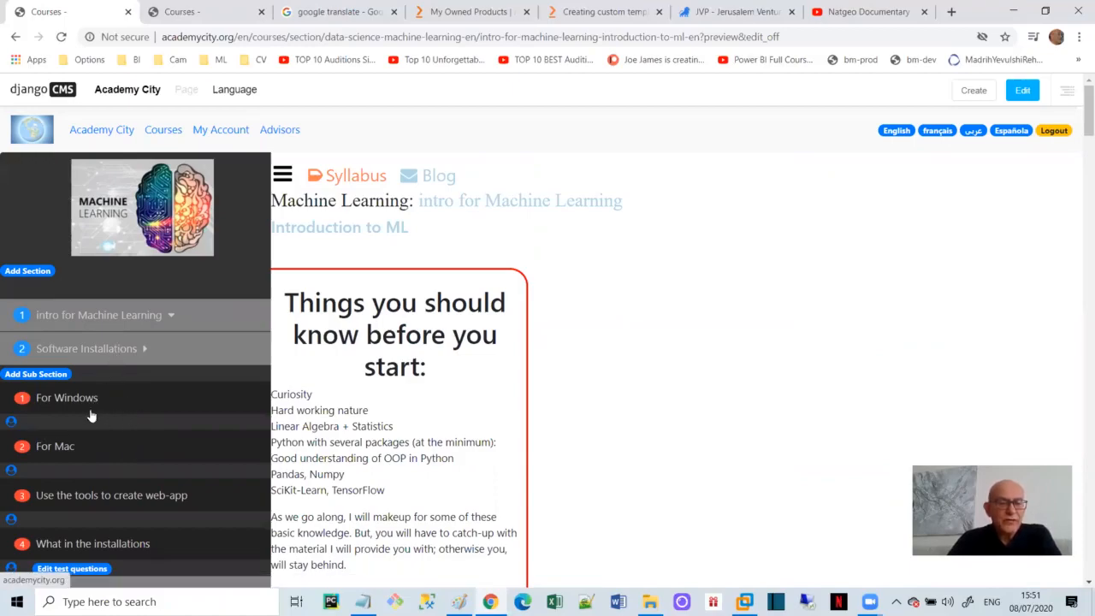
pyautogui.moveTo(94, 444)
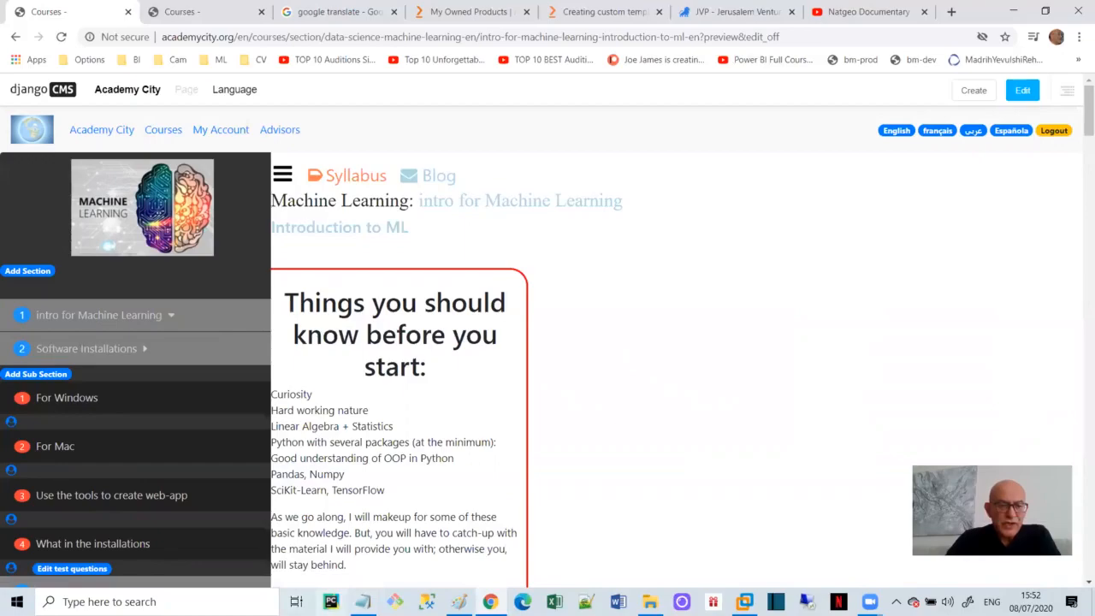
pyautogui.click(330, 601)
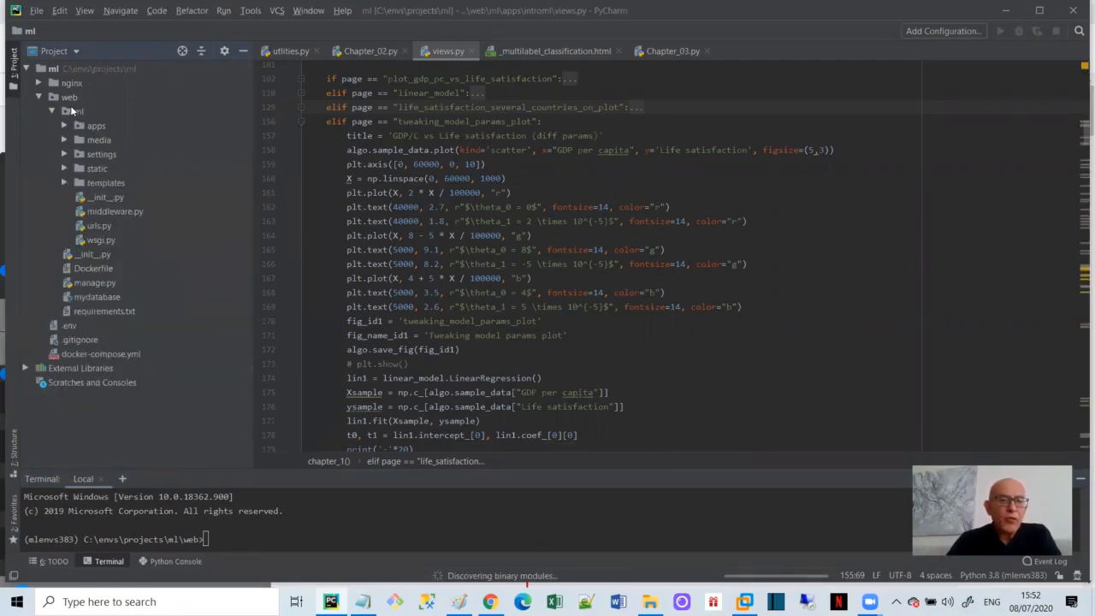
# Step: Expand web > ml > apps > core, view utilities.py's Algo class, then Chapter_02.py's Algo2
pyautogui.click(70, 97)
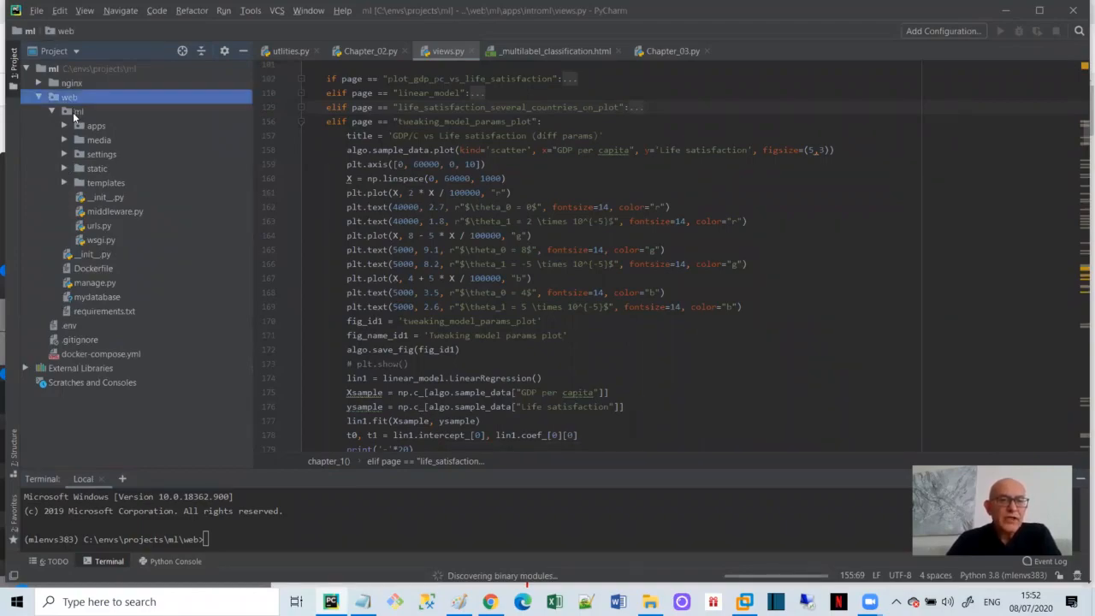
pyautogui.click(96, 125)
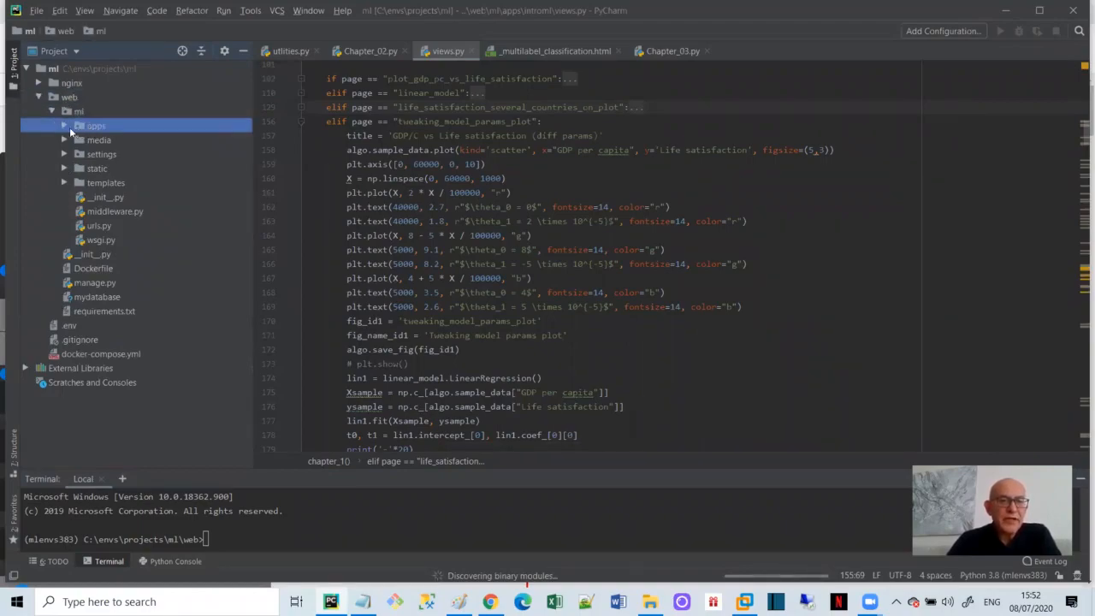
pyautogui.click(95, 126)
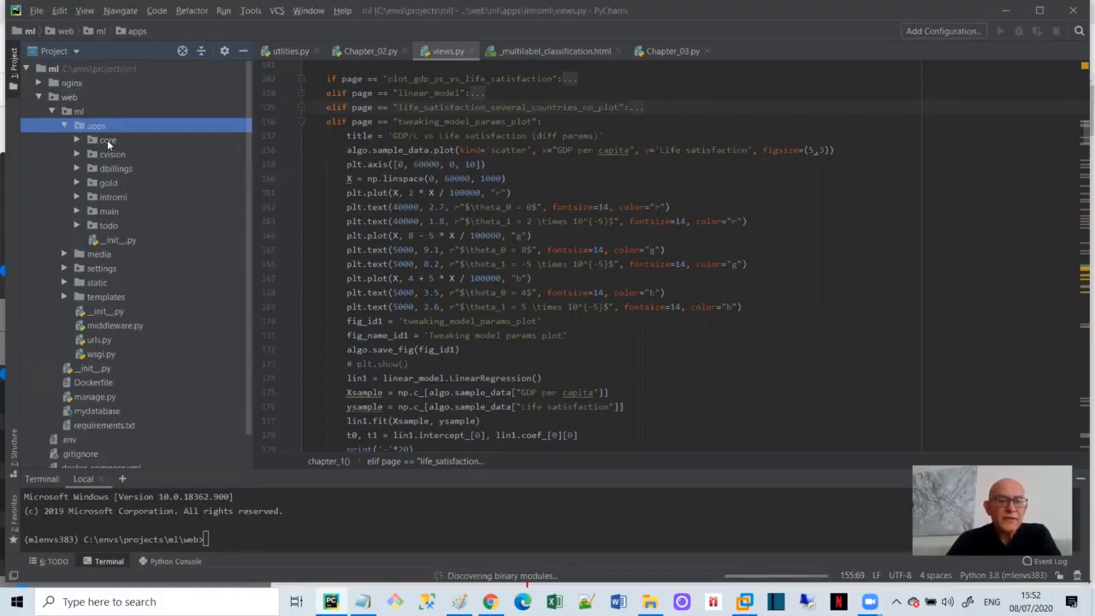
pyautogui.click(107, 139)
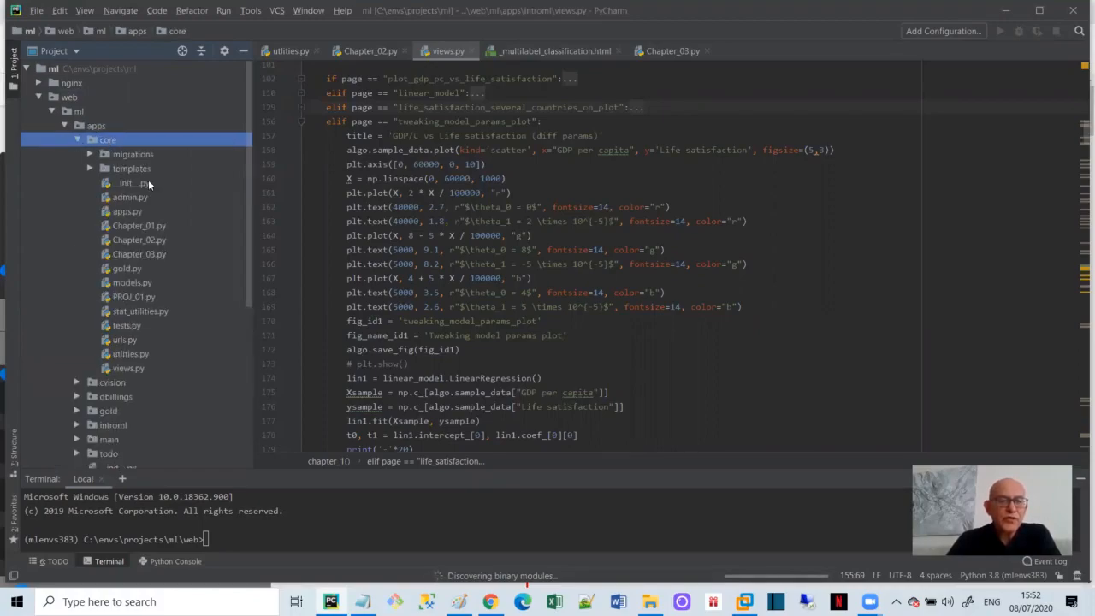
pyautogui.moveTo(146, 222)
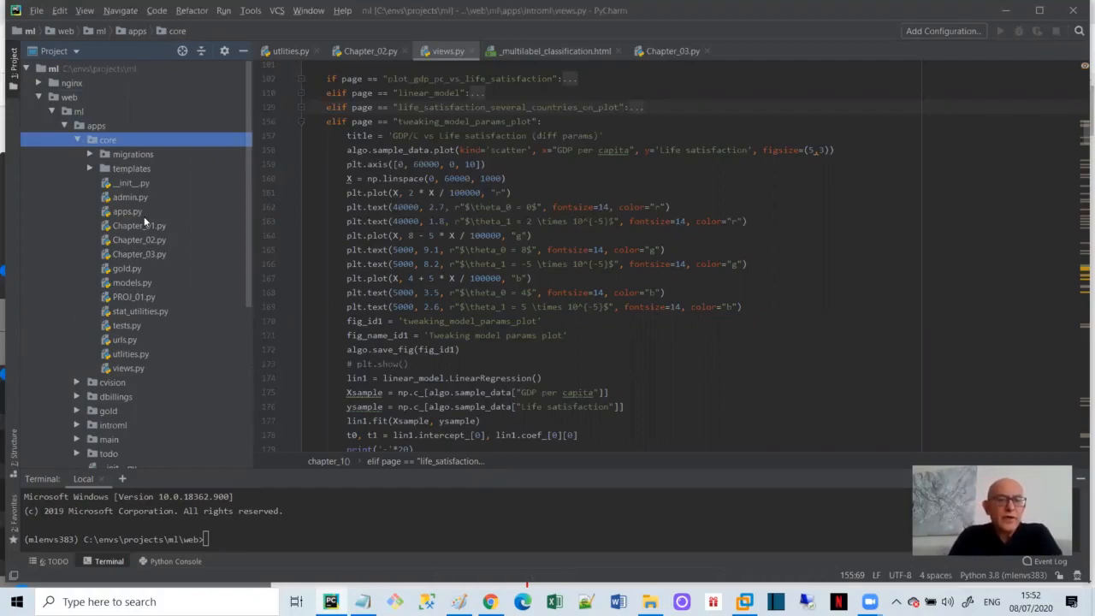
pyautogui.moveTo(143, 358)
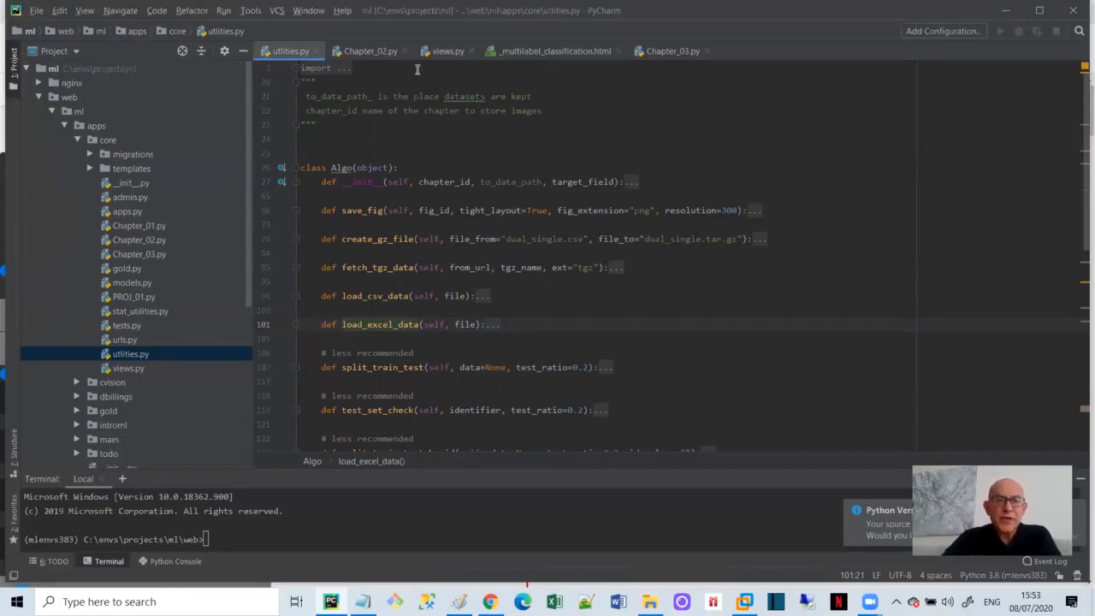
pyautogui.click(370, 50)
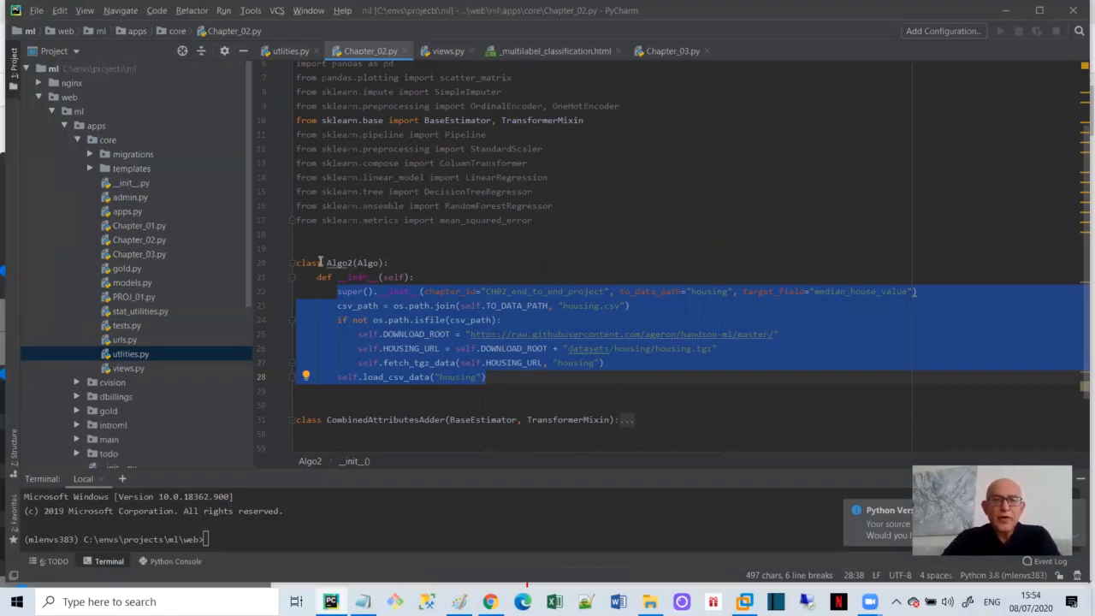
pyautogui.click(447, 51)
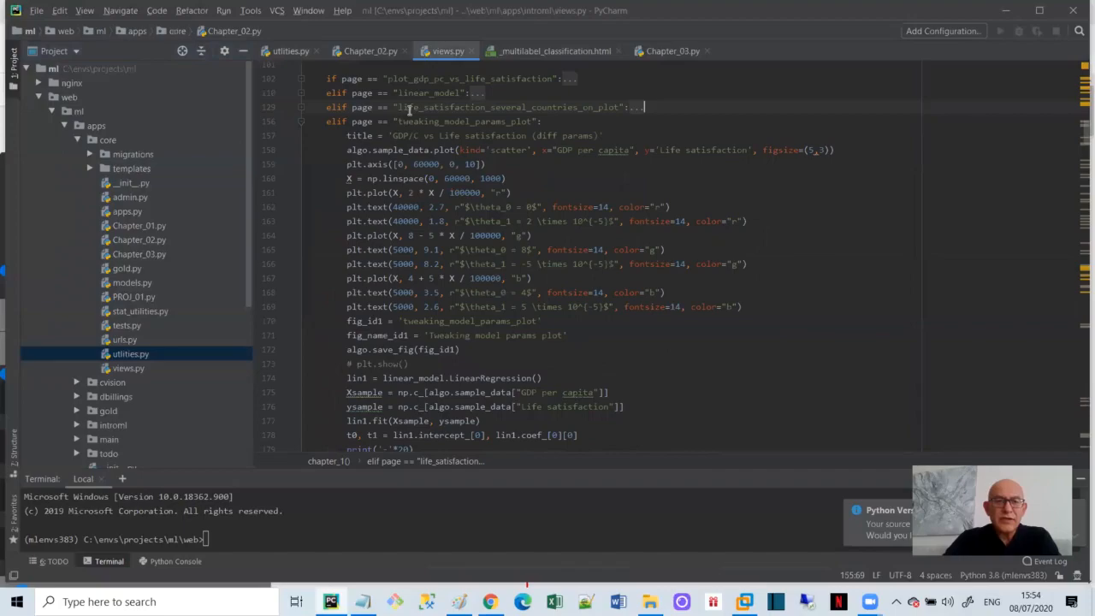
pyautogui.scroll(3)
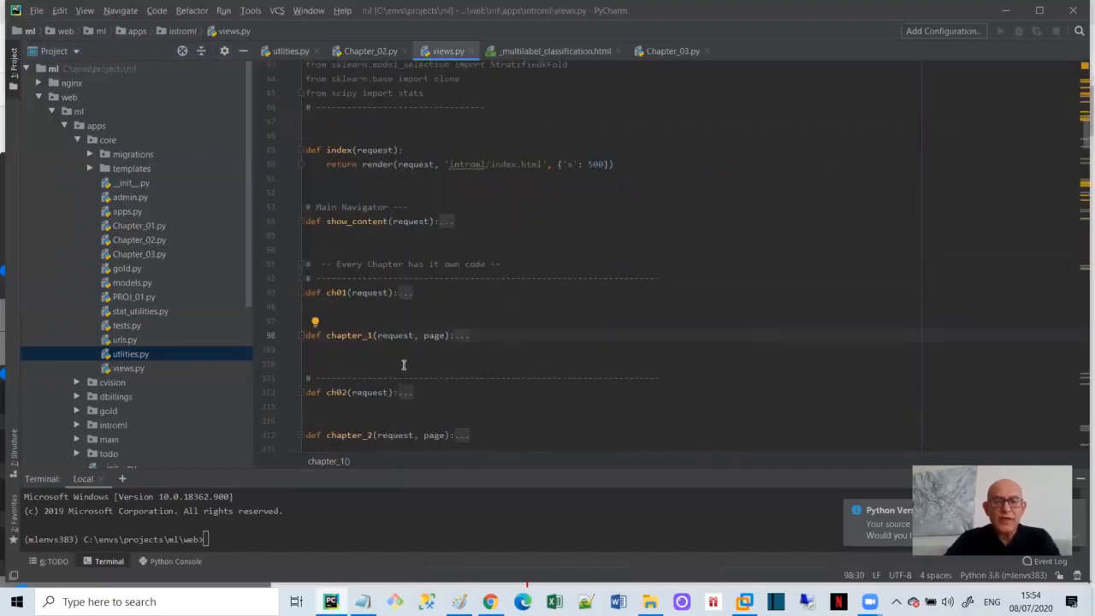
pyautogui.scroll(-3)
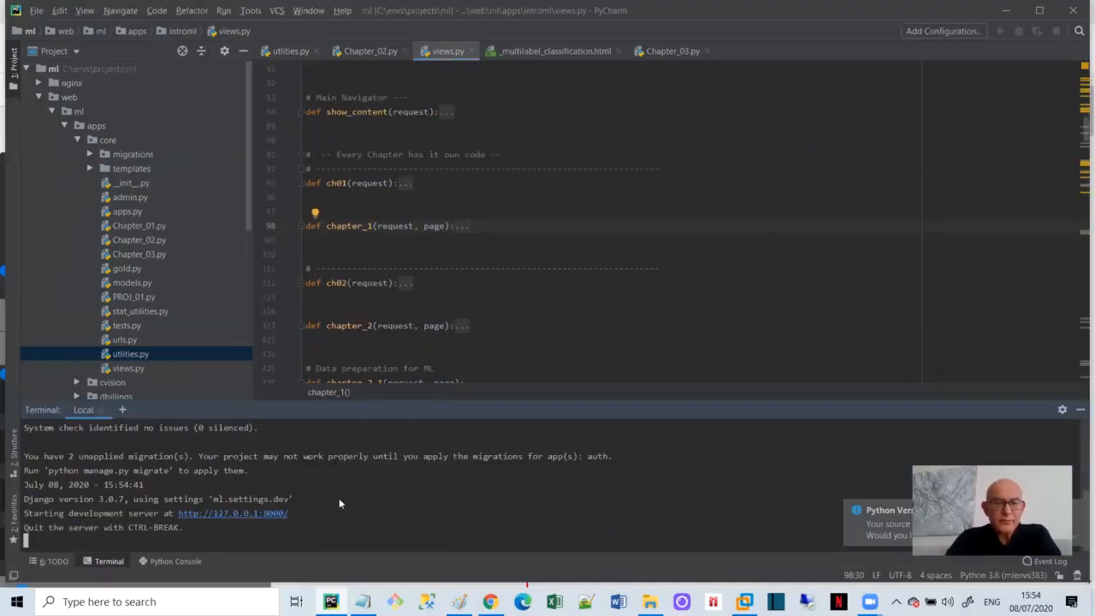
pyautogui.moveTo(273, 513)
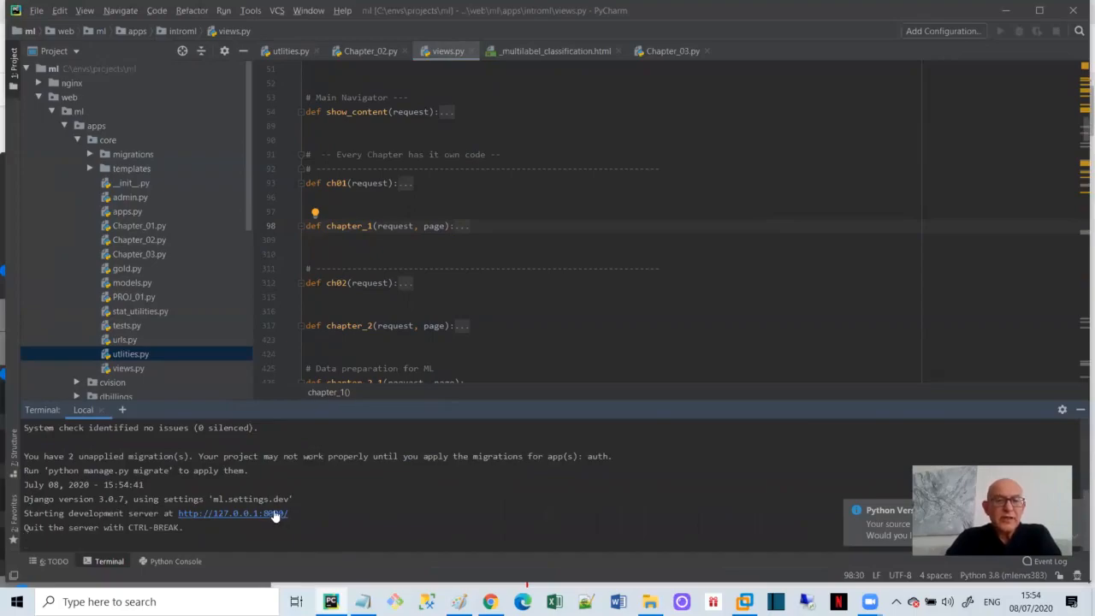
pyautogui.click(231, 513)
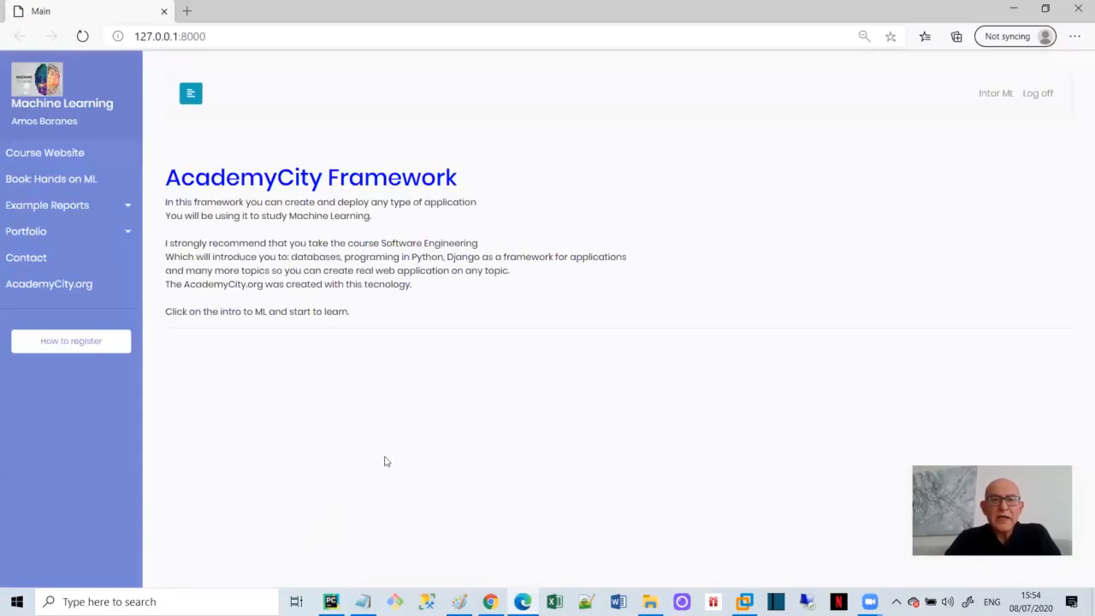
pyautogui.moveTo(451, 242)
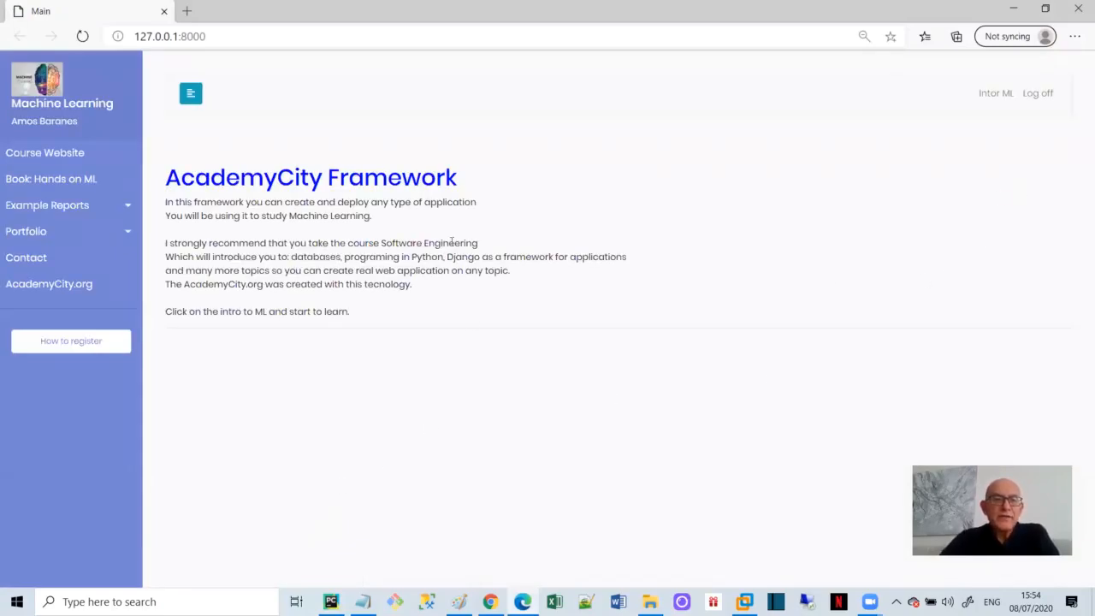
pyautogui.moveTo(49, 283)
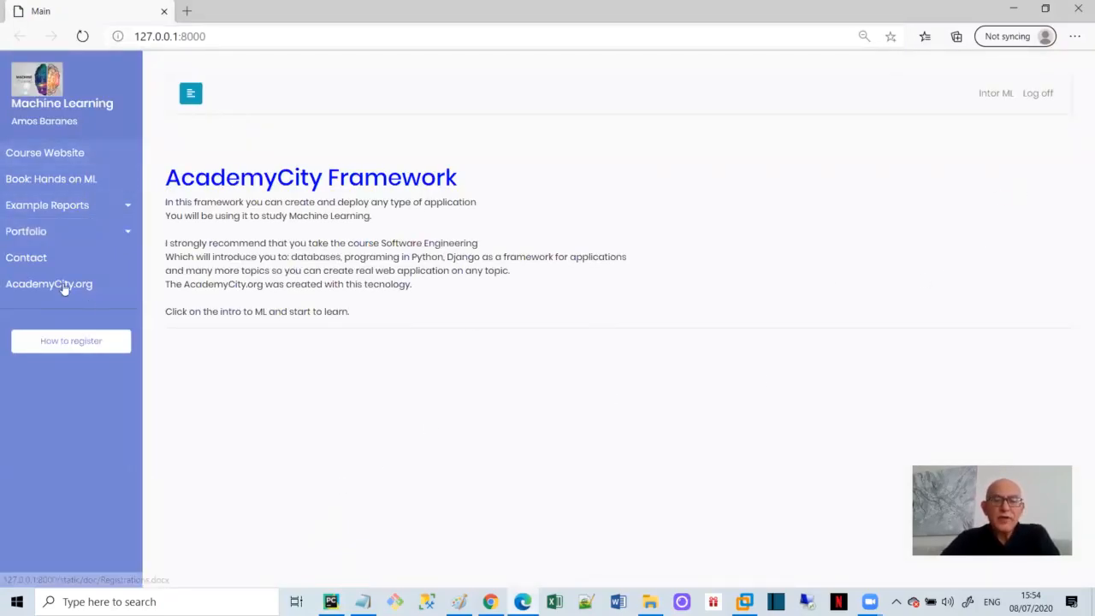
pyautogui.moveTo(1079, 151)
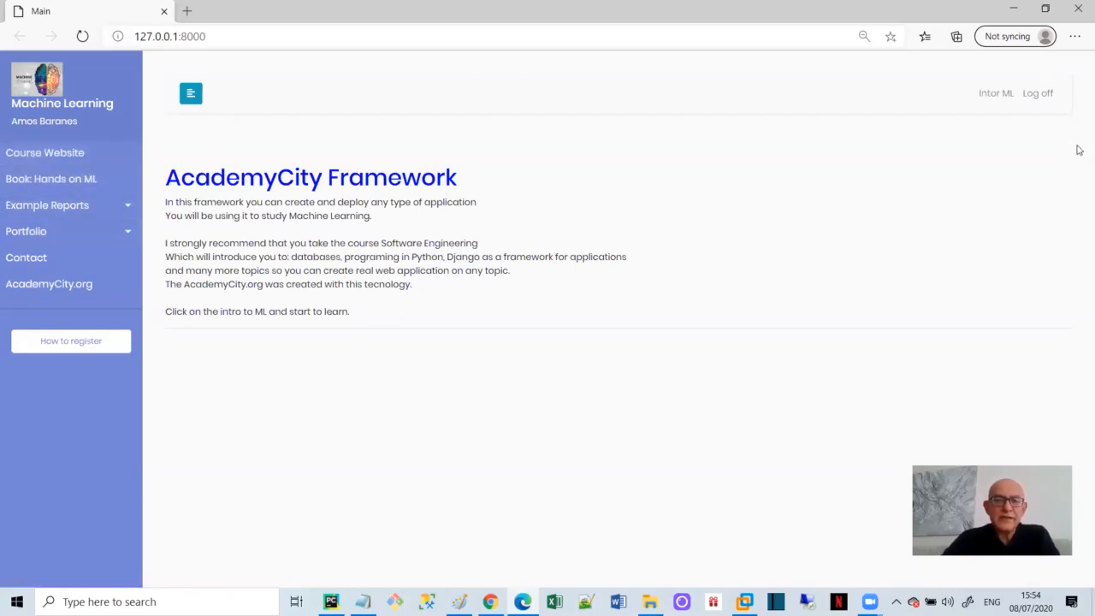
pyautogui.moveTo(240, 404)
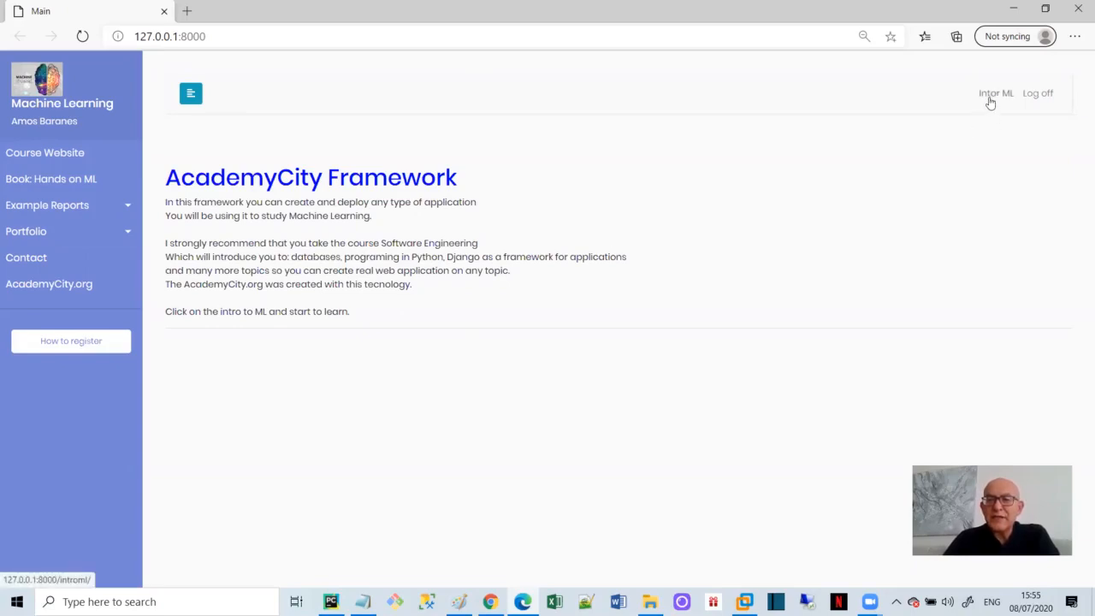
# Step: Open the Intro ML Chapter 1 page and display the GDP/C vs Life satisfaction scatter plot
pyautogui.click(994, 92)
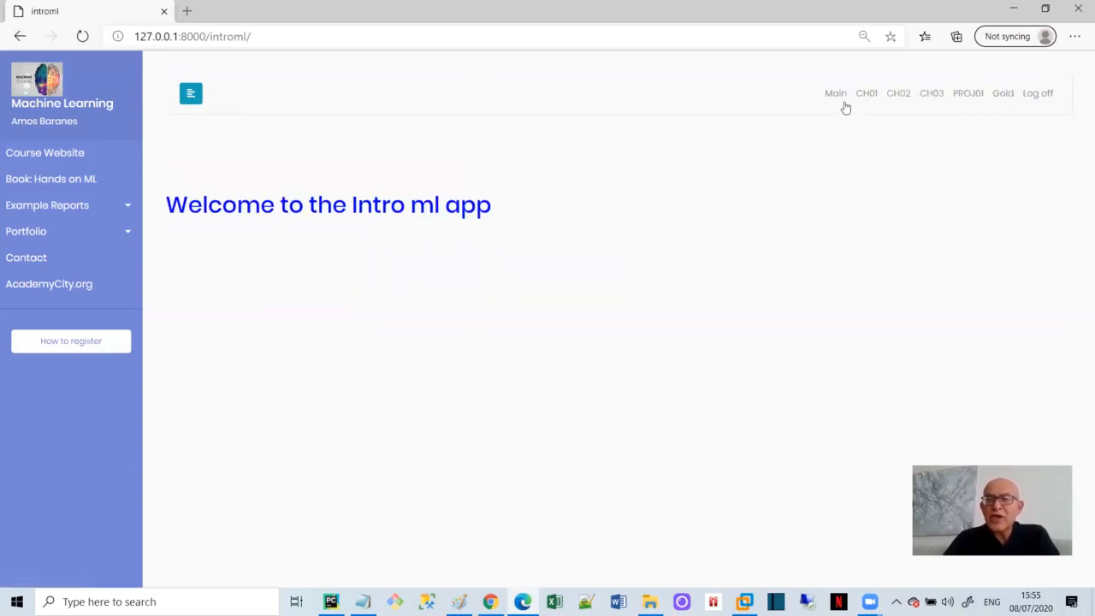
pyautogui.moveTo(918, 95)
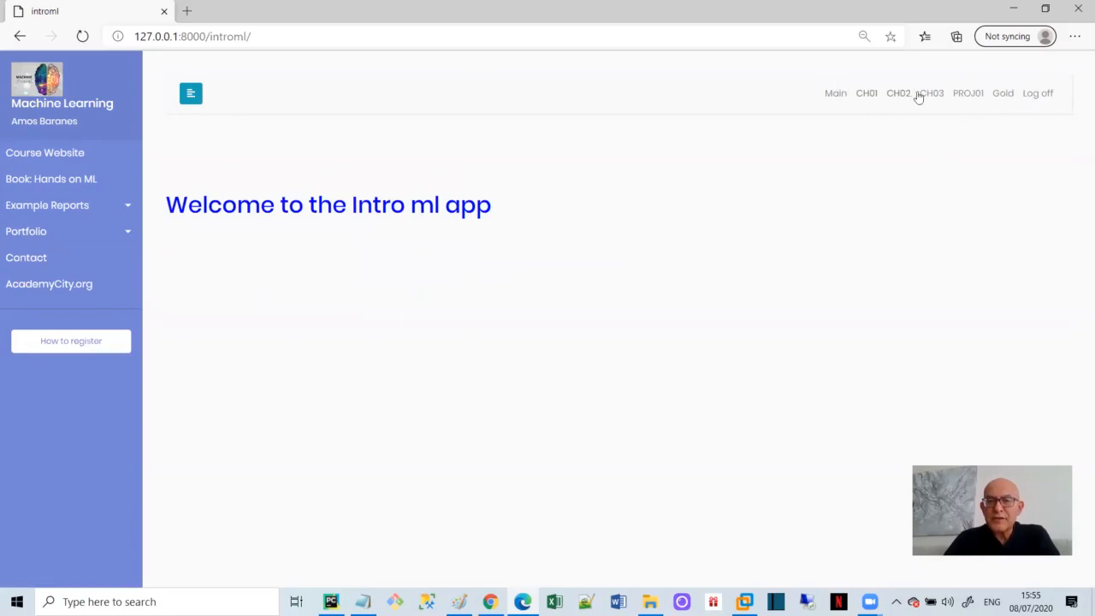
pyautogui.moveTo(916, 125)
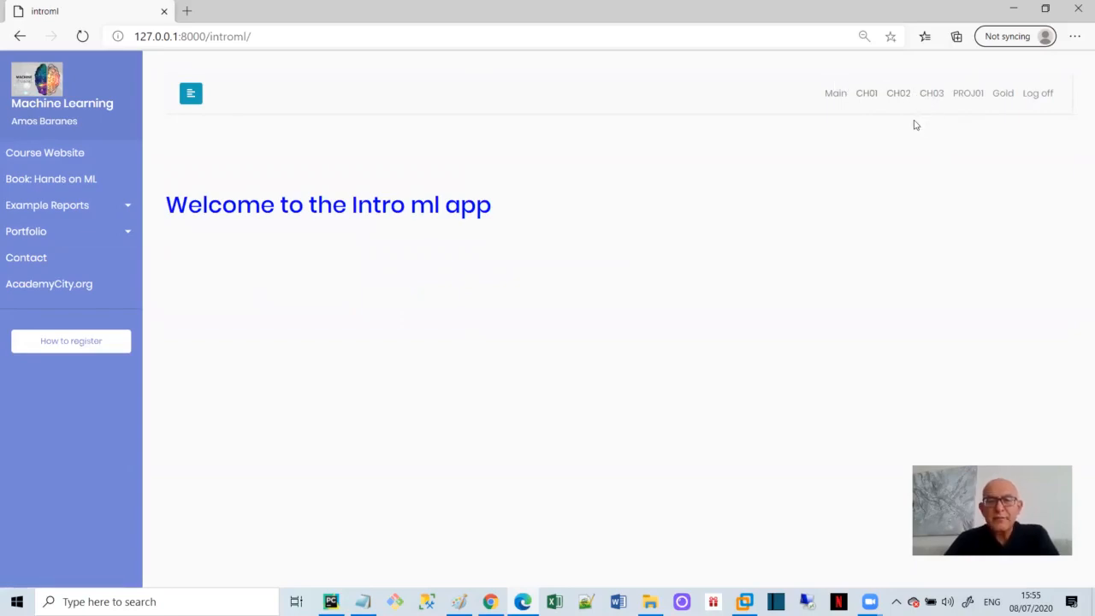
pyautogui.moveTo(901, 111)
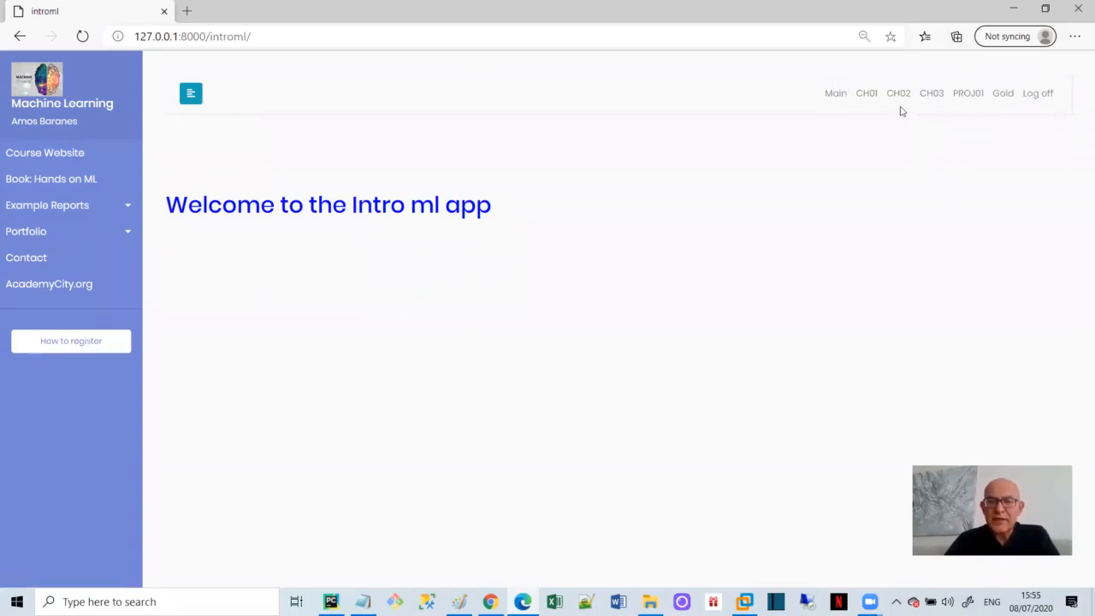
pyautogui.moveTo(866, 92)
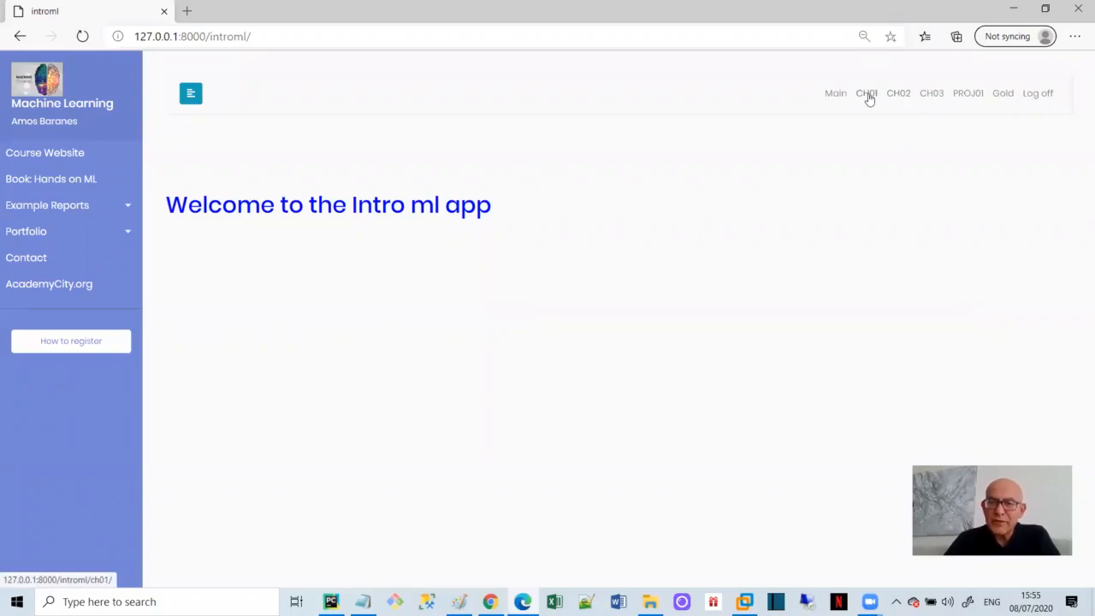
pyautogui.click(867, 92)
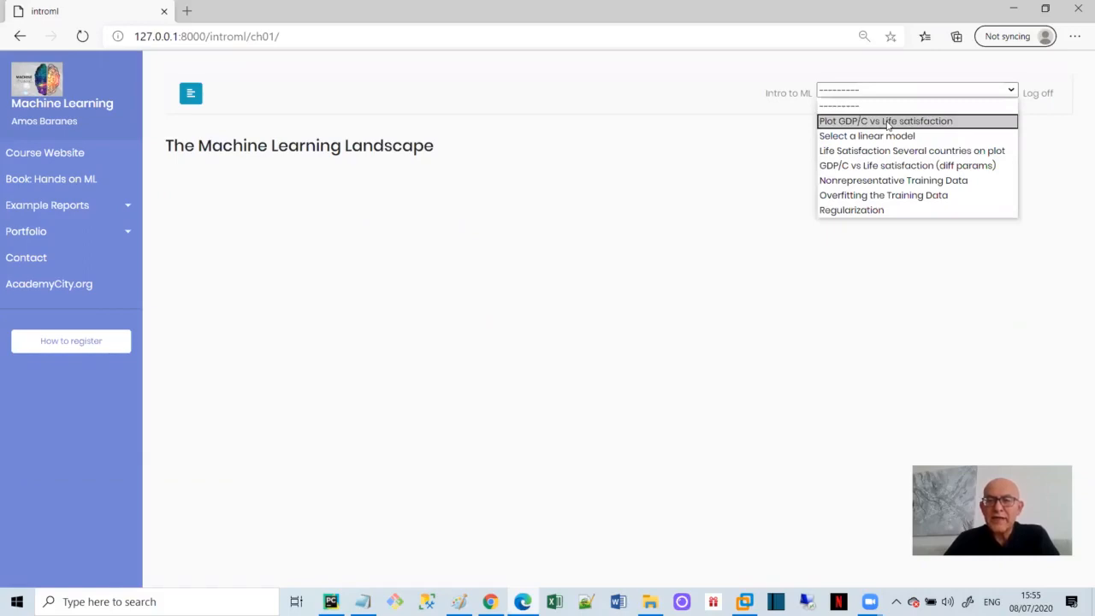
pyautogui.click(885, 120)
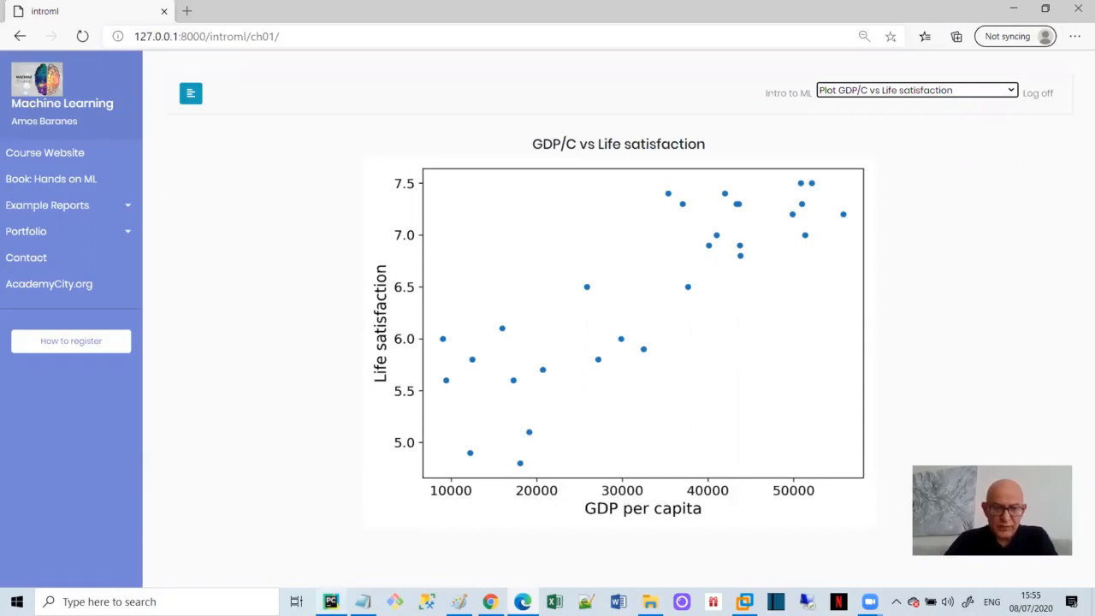
# Step: Unfold chapter_1 in views.py, select the plot_gdp_pc_vs_life_satisfaction branch and 'algo', then refold it
pyautogui.click(330, 601)
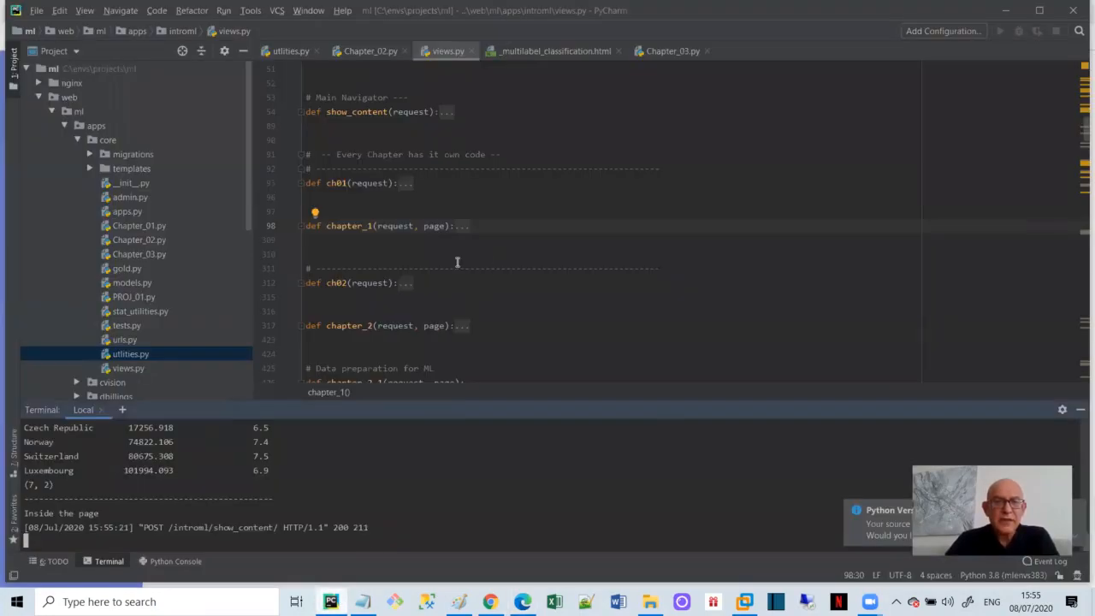
pyautogui.click(301, 224)
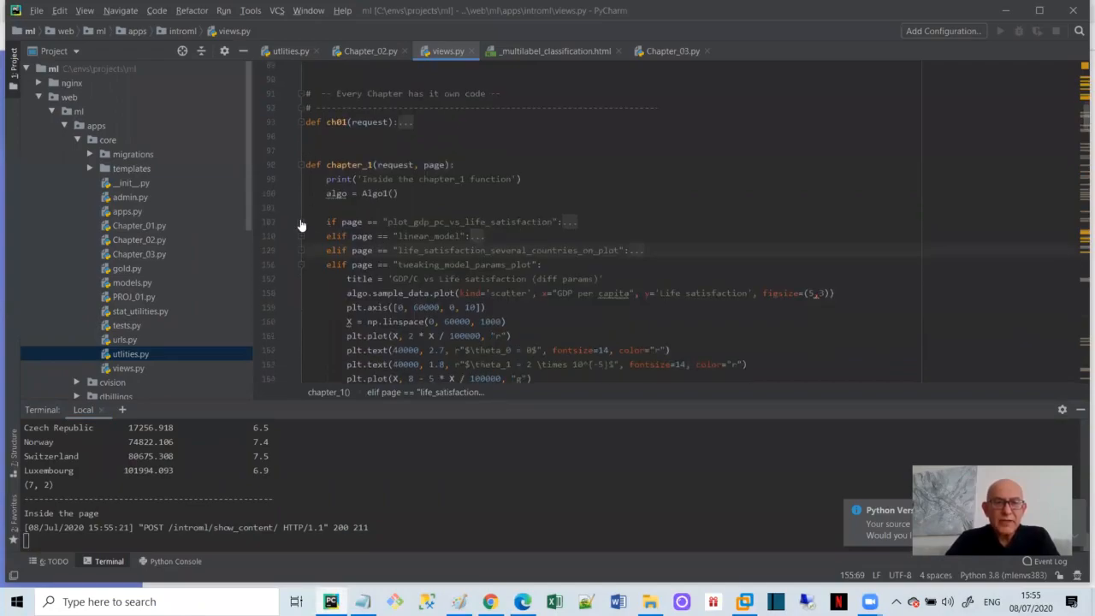
pyautogui.click(300, 221)
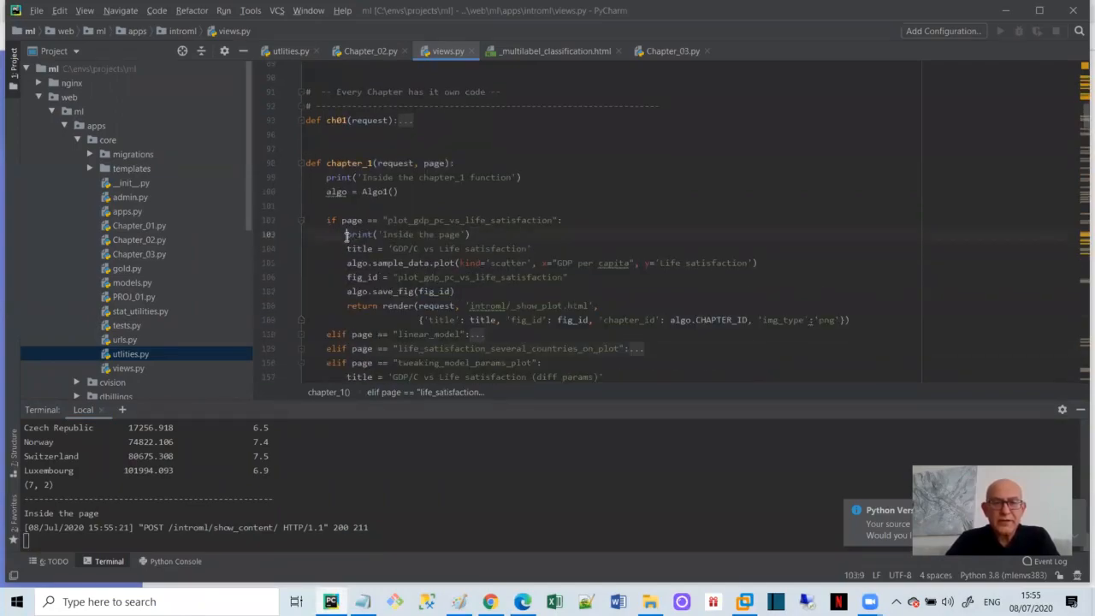
pyautogui.moveTo(344, 234); pyautogui.dragTo(851, 319)
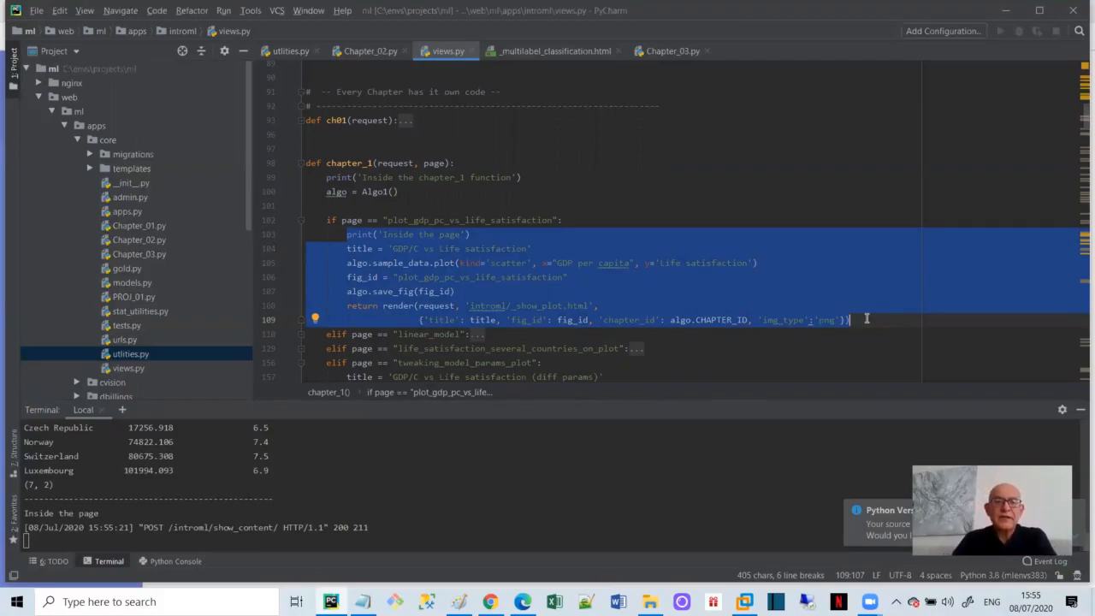
pyautogui.moveTo(446, 263)
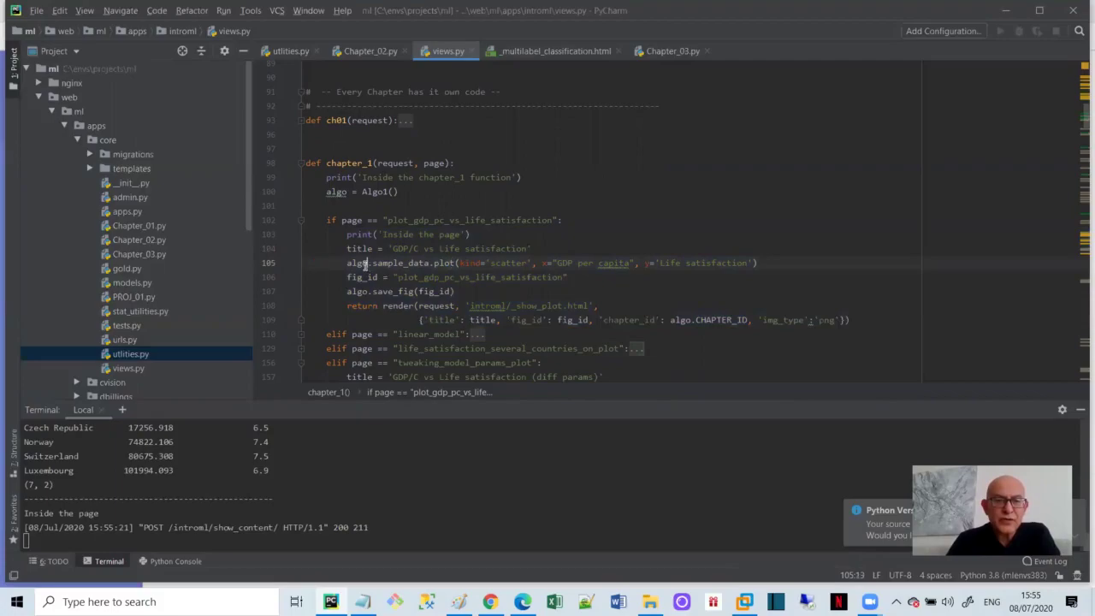
pyautogui.doubleClick(356, 263)
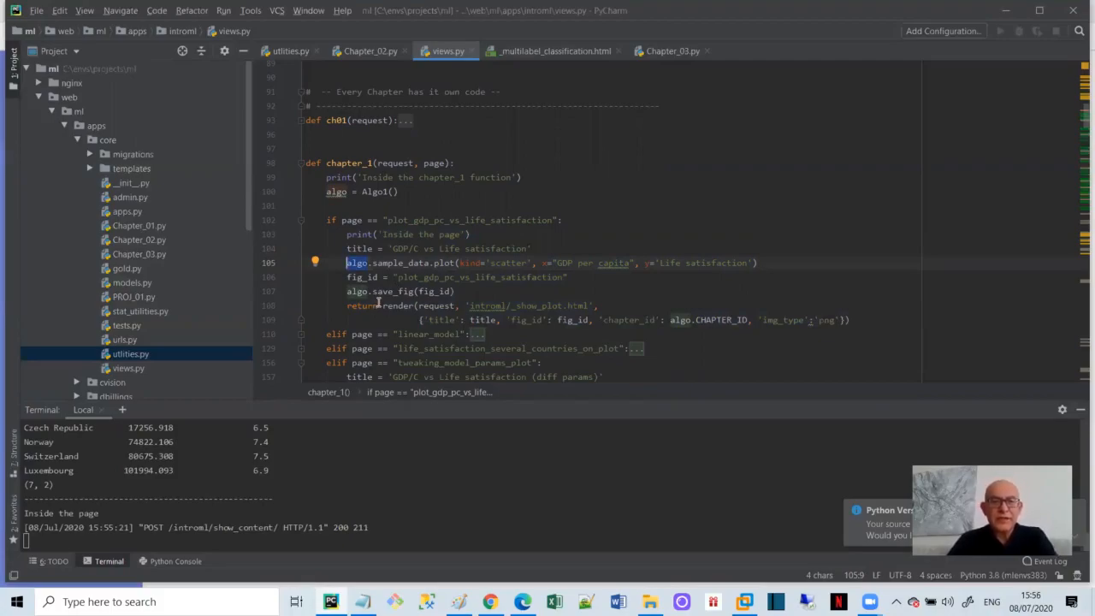
pyautogui.moveTo(299, 228)
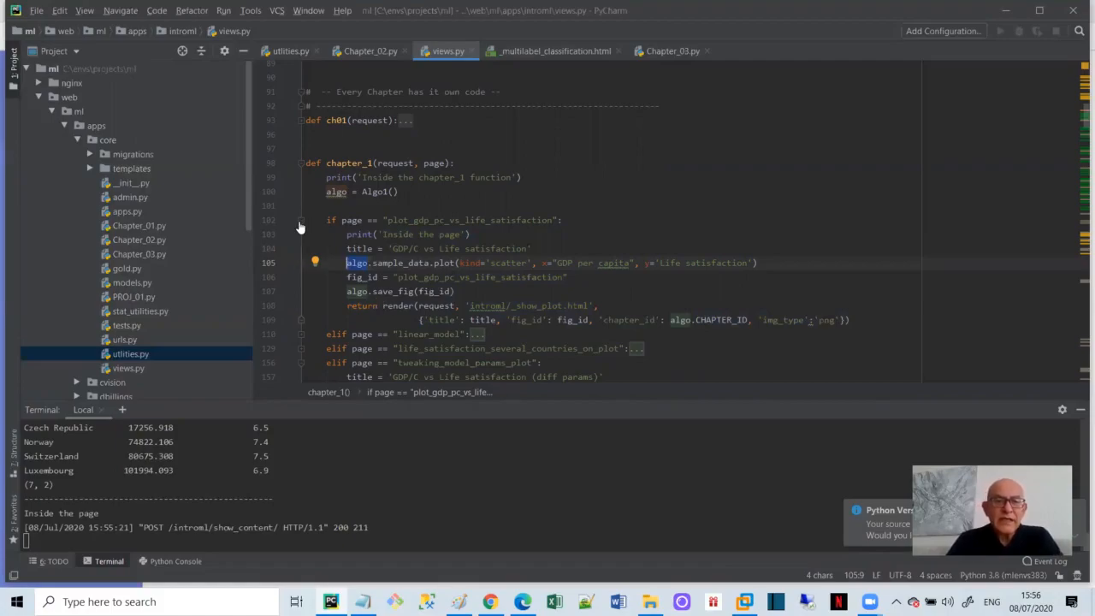
pyautogui.click(301, 221)
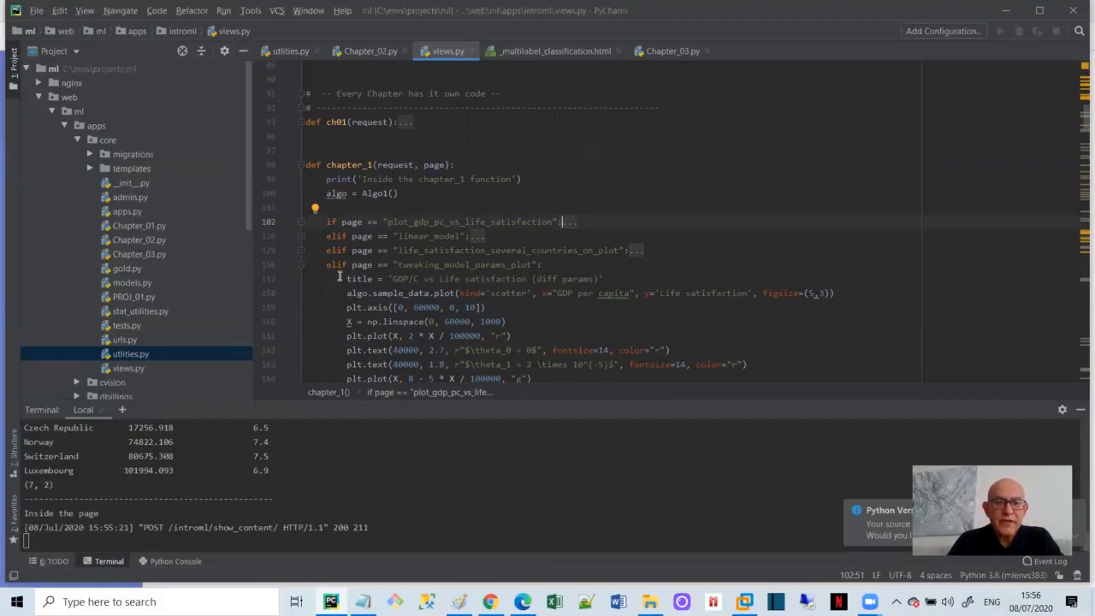
pyautogui.scroll(-3)
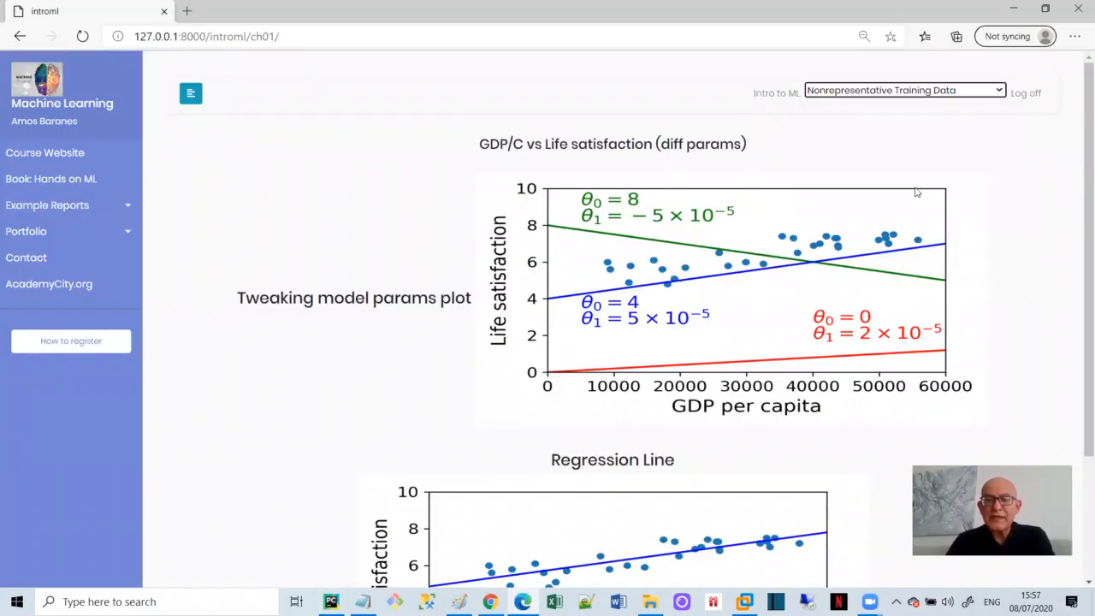
# Step: Display the Nonrepresentative Training Data chart, then move on to the Ch03 Classification page
pyautogui.click(904, 90)
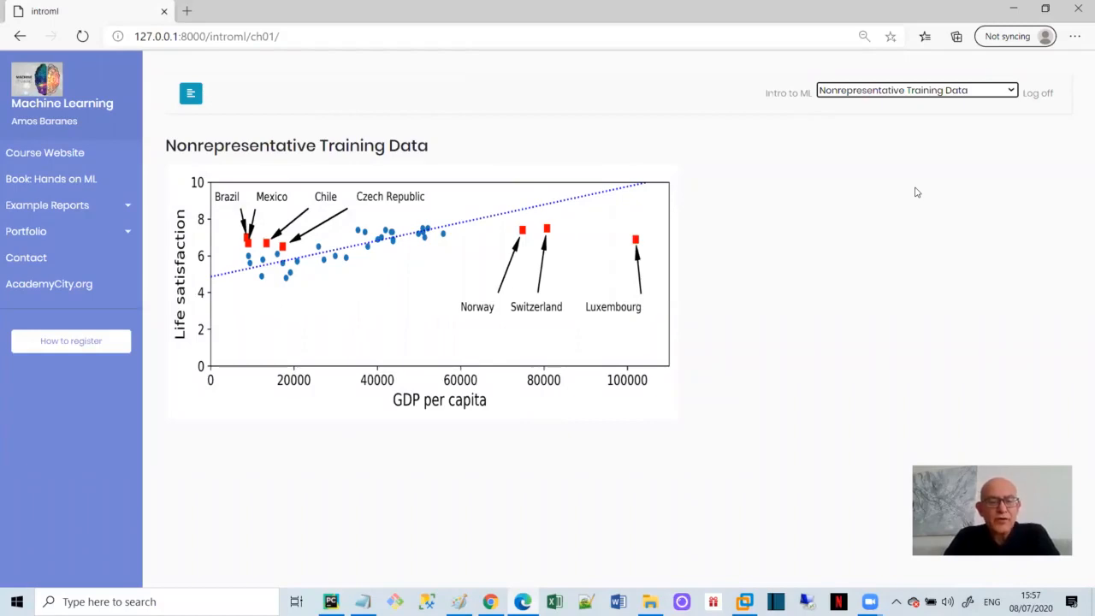
pyautogui.click(915, 90)
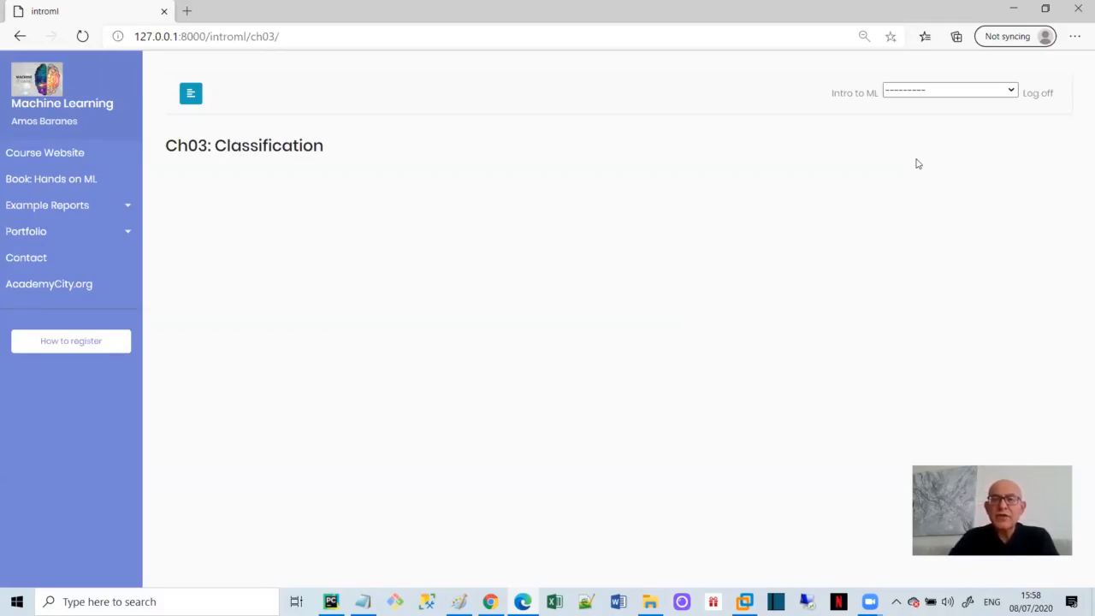
# Step: Choose Get Data on Ch03 and scroll through the MNIST tables, the digit 5 image and digit grid
pyautogui.click(947, 90)
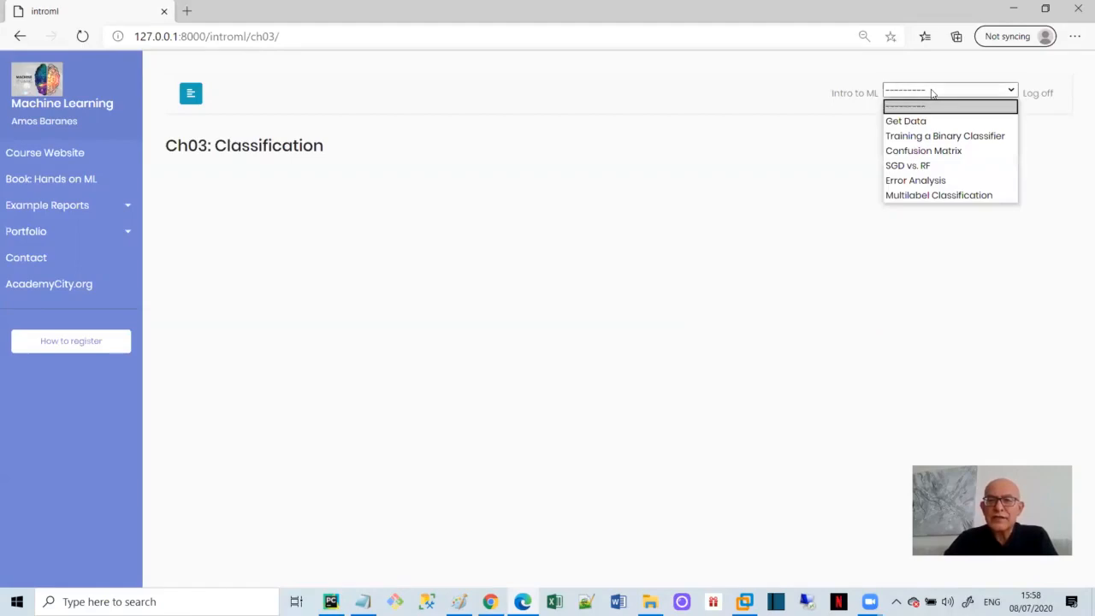
pyautogui.click(905, 121)
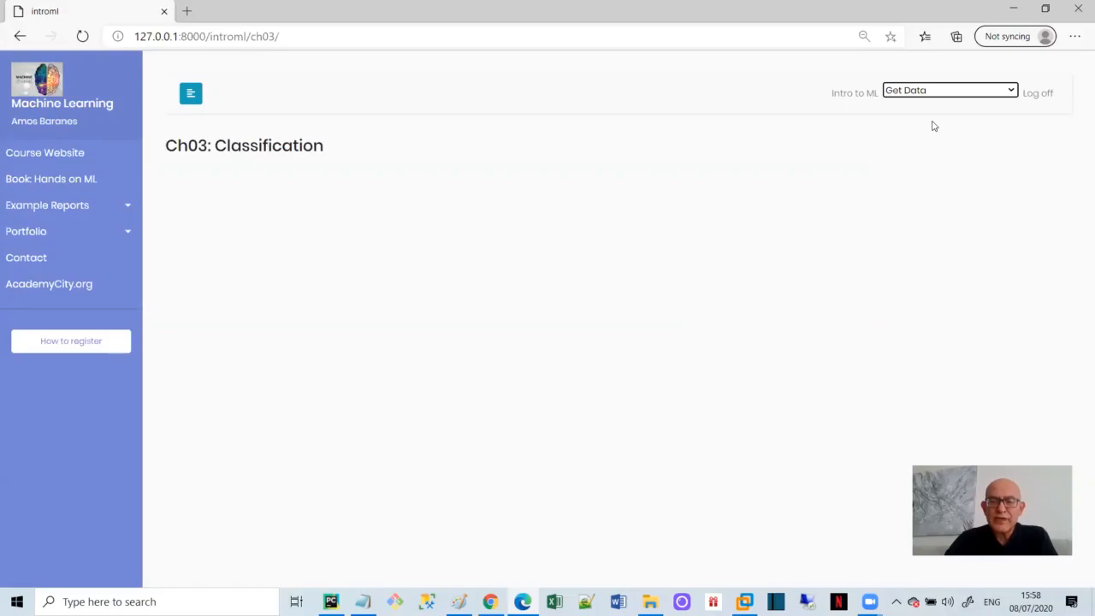
pyautogui.click(949, 90)
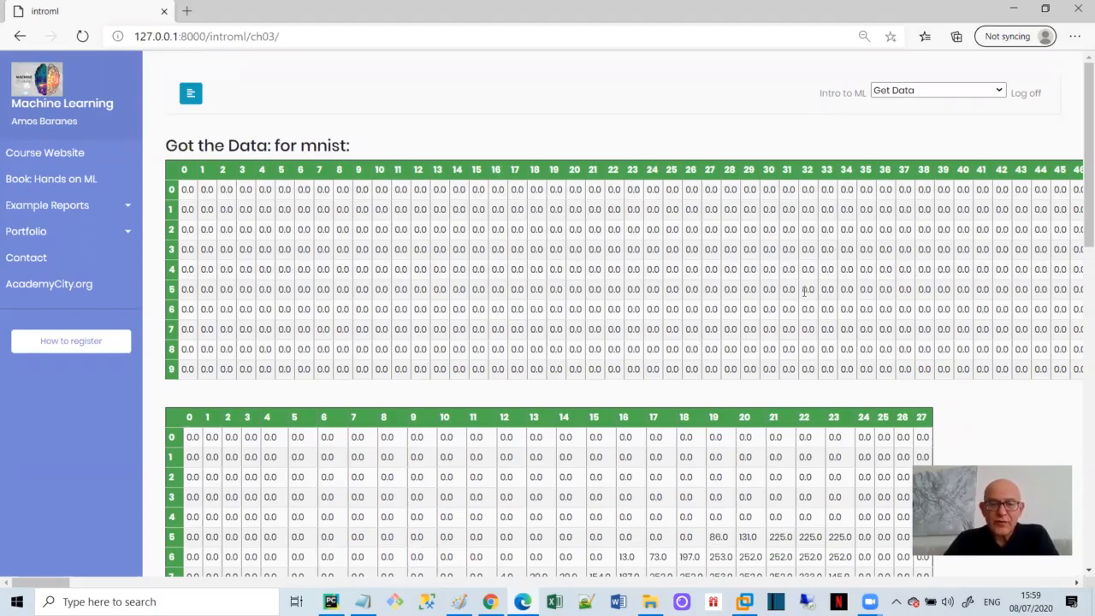
pyautogui.scroll(-3)
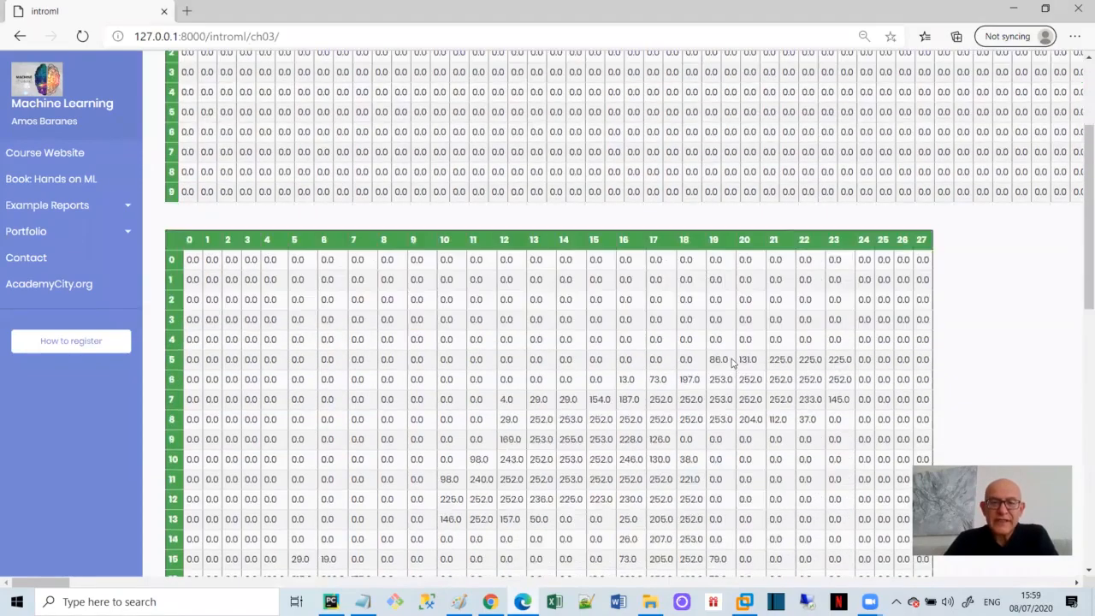
pyautogui.scroll(-3)
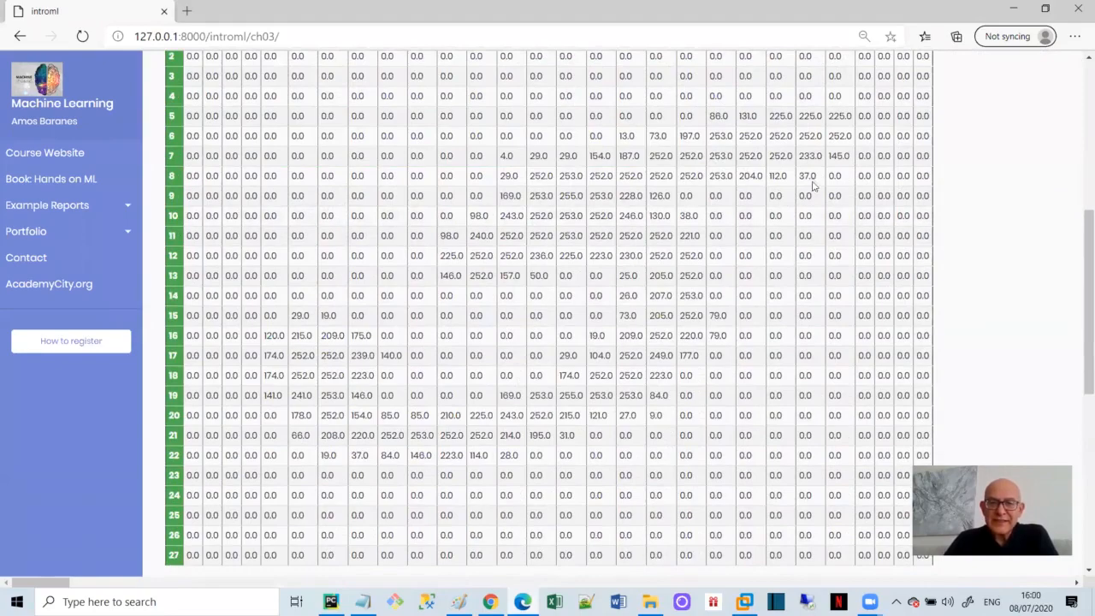
pyautogui.moveTo(674, 347)
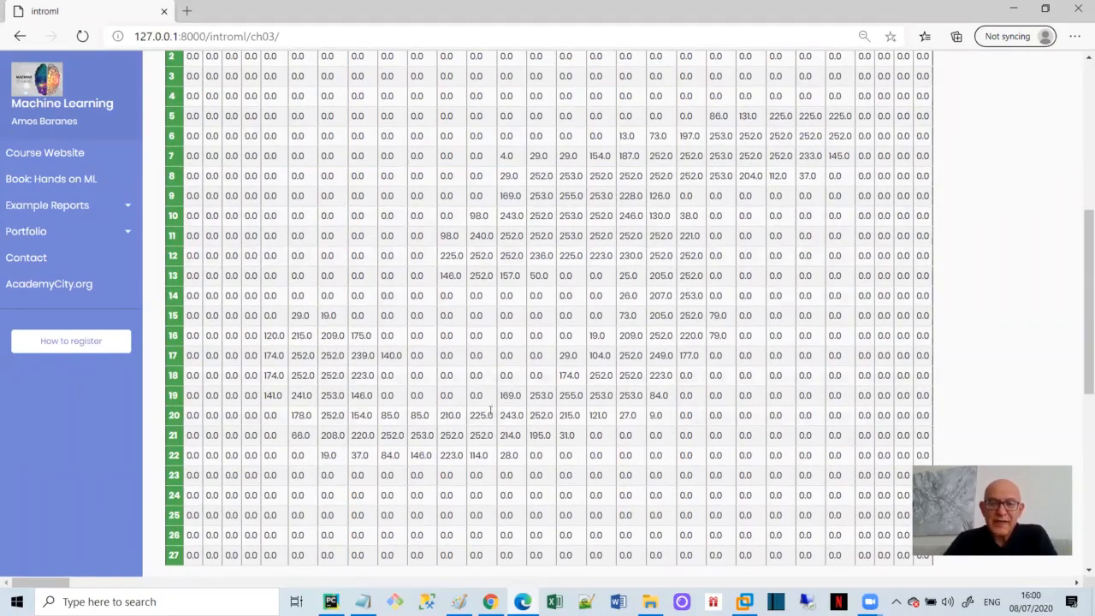
pyautogui.scroll(-3)
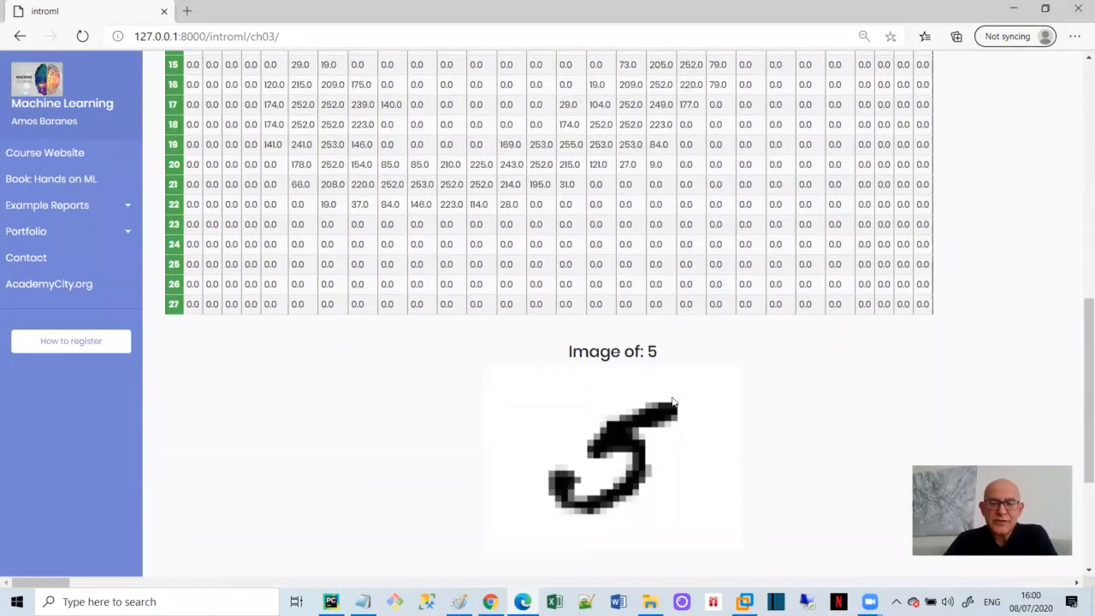
pyautogui.scroll(-3)
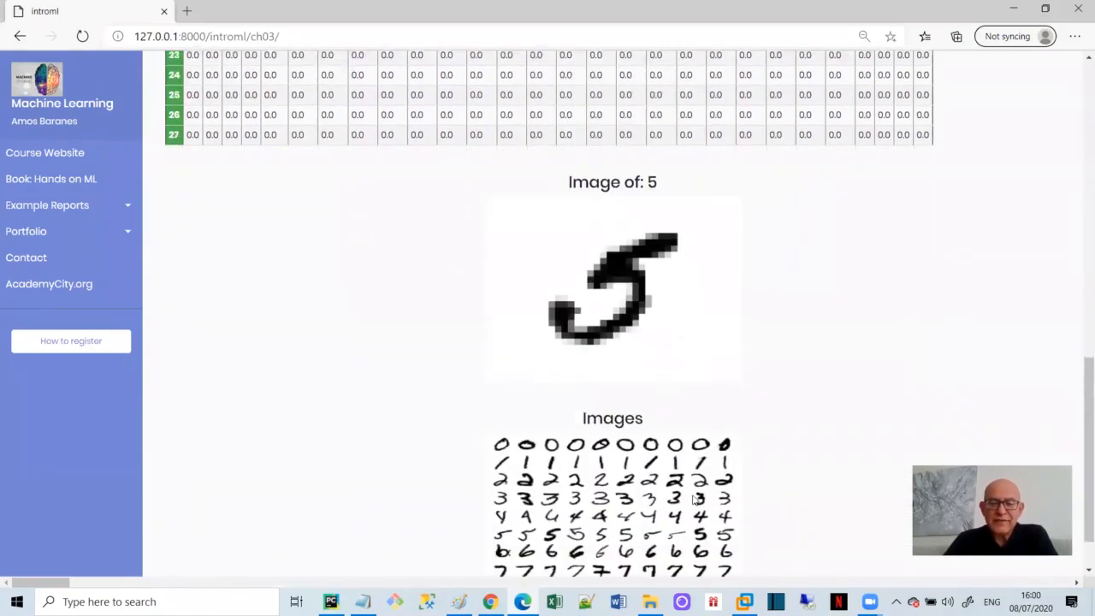
pyautogui.scroll(-3)
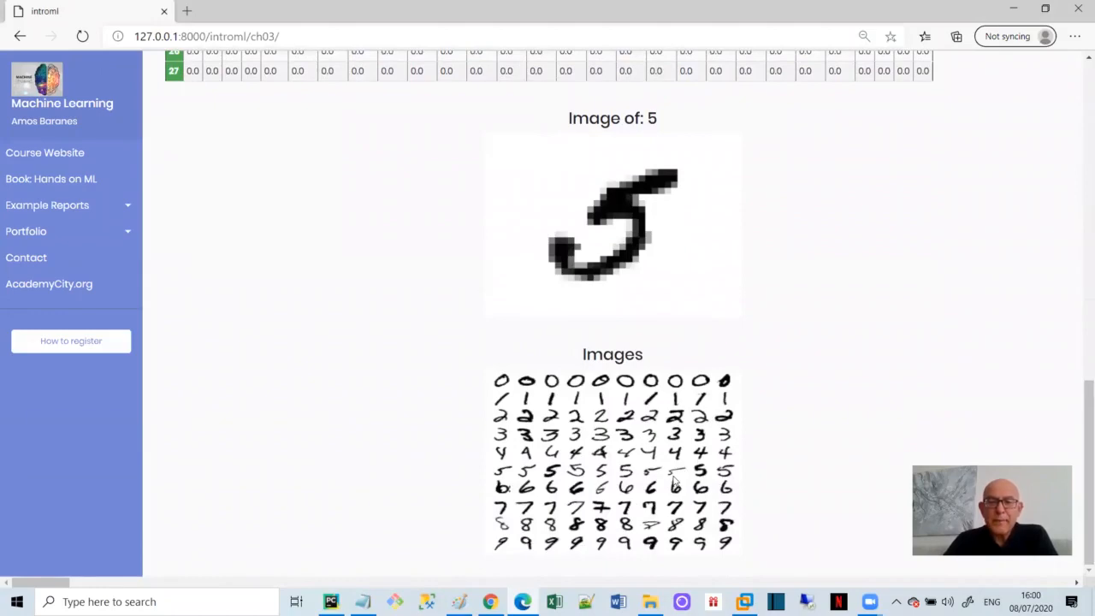
pyautogui.moveTo(859, 457)
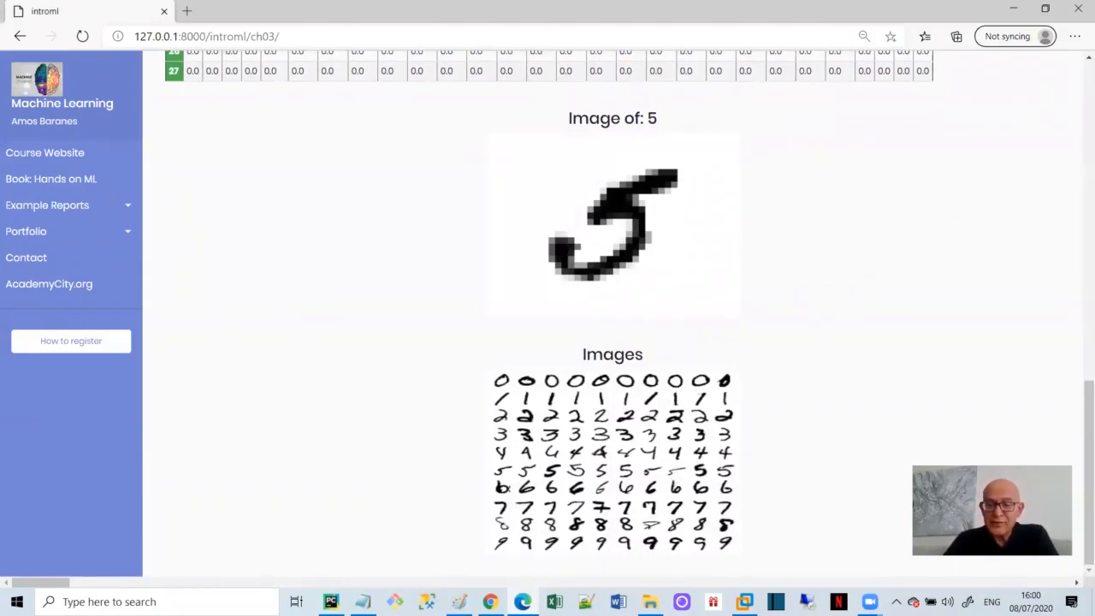
pyautogui.moveTo(1077, 503)
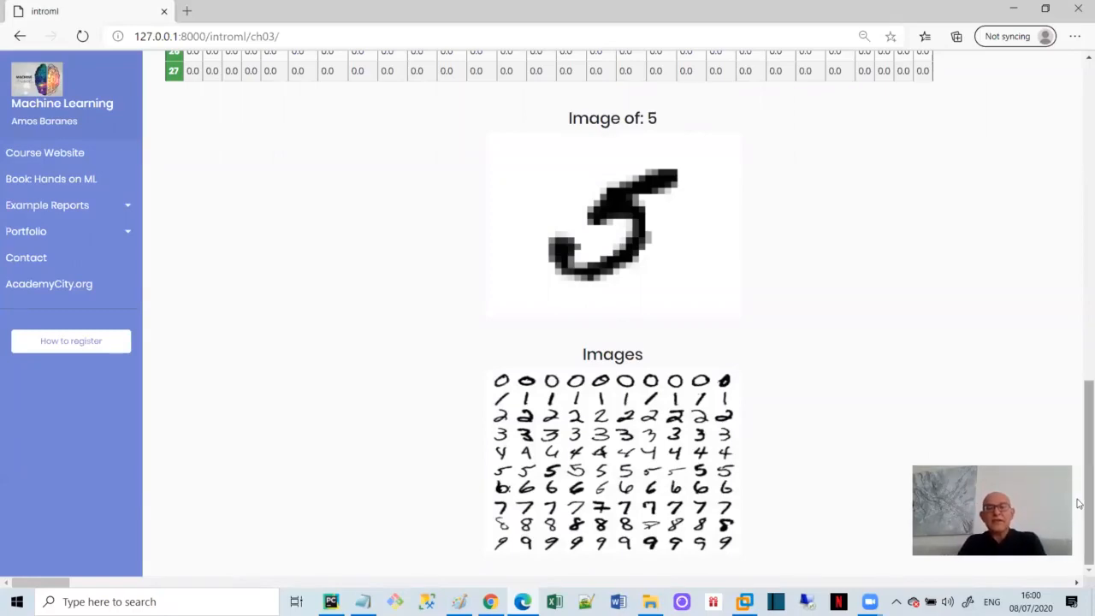